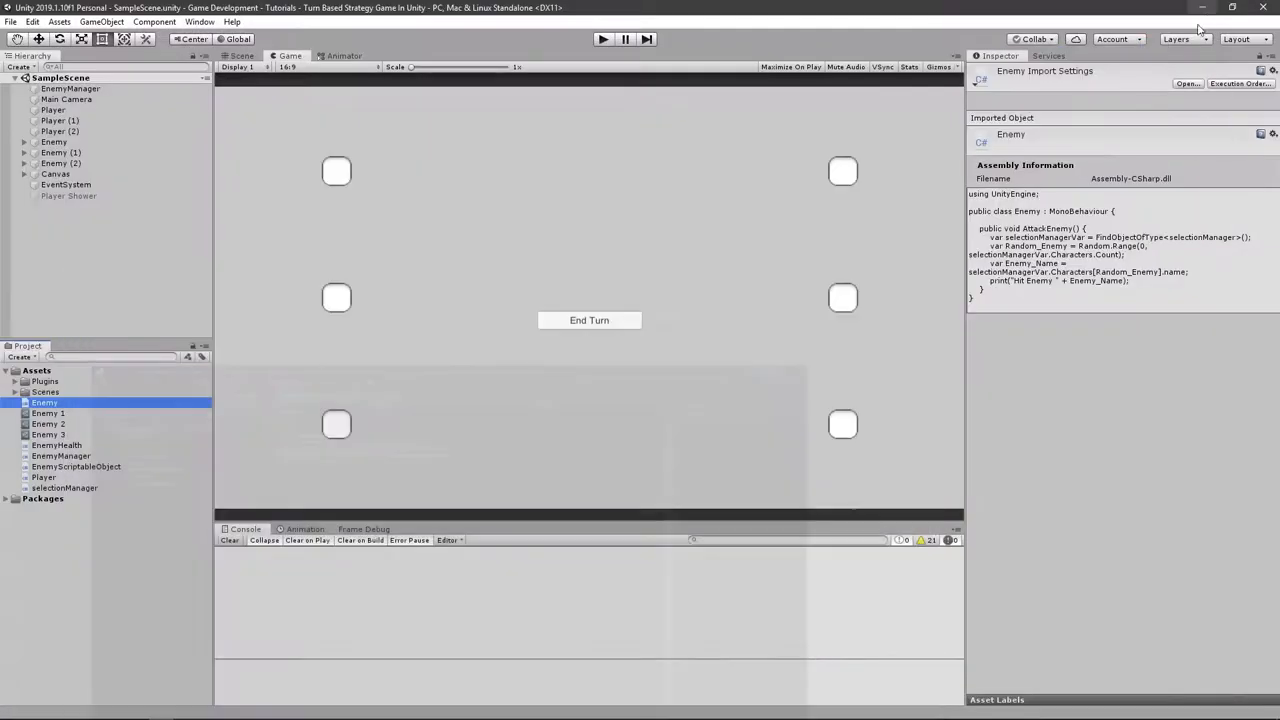
# Step: Create the PlayerHealth C# script in the Project window and open it in Visual Studio
pyautogui.click(36, 370)
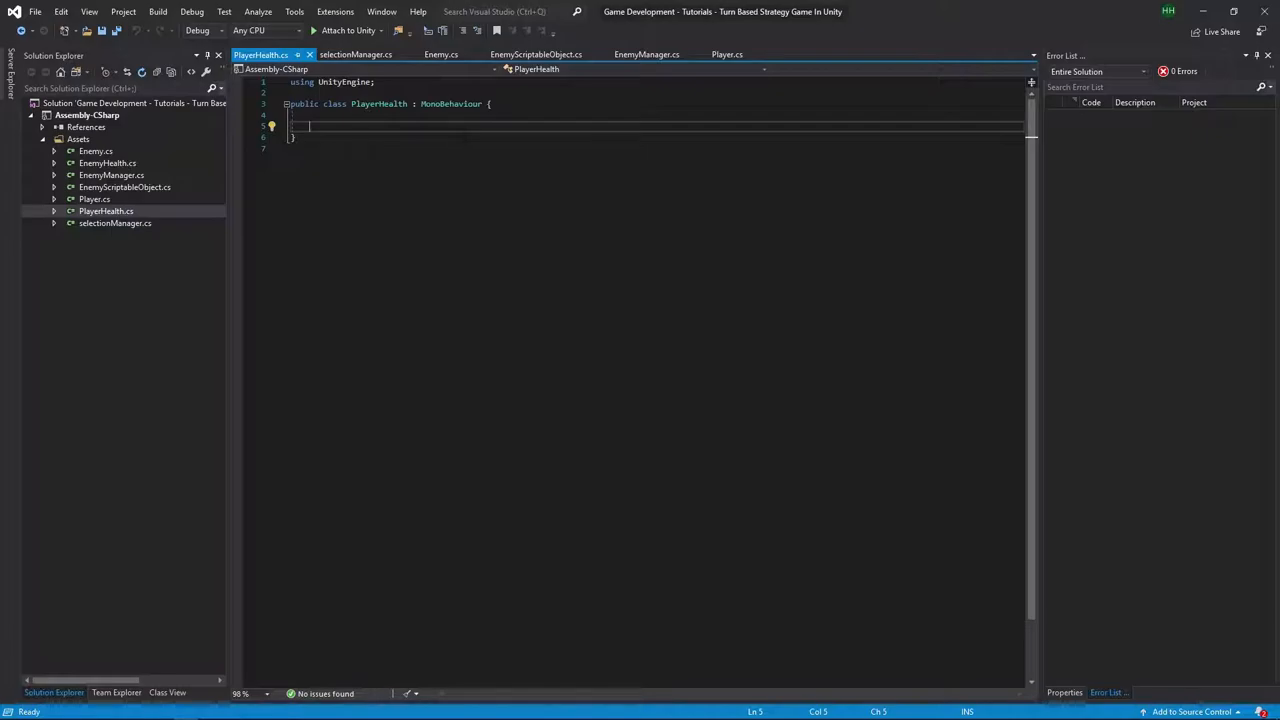
# Step: Declare 'public float currentHealth;' and begin 'public void TakeDamage() {' in PlayerHealth
pyautogui.write('public')
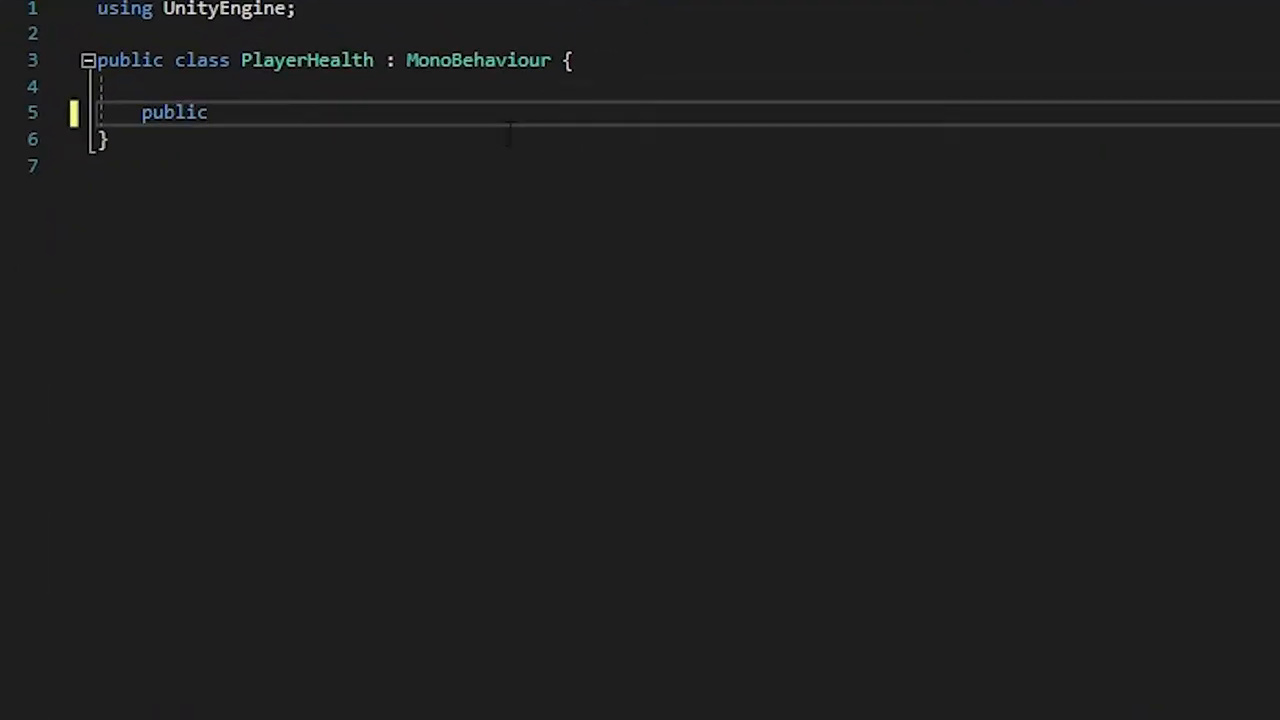
pyautogui.write('float')
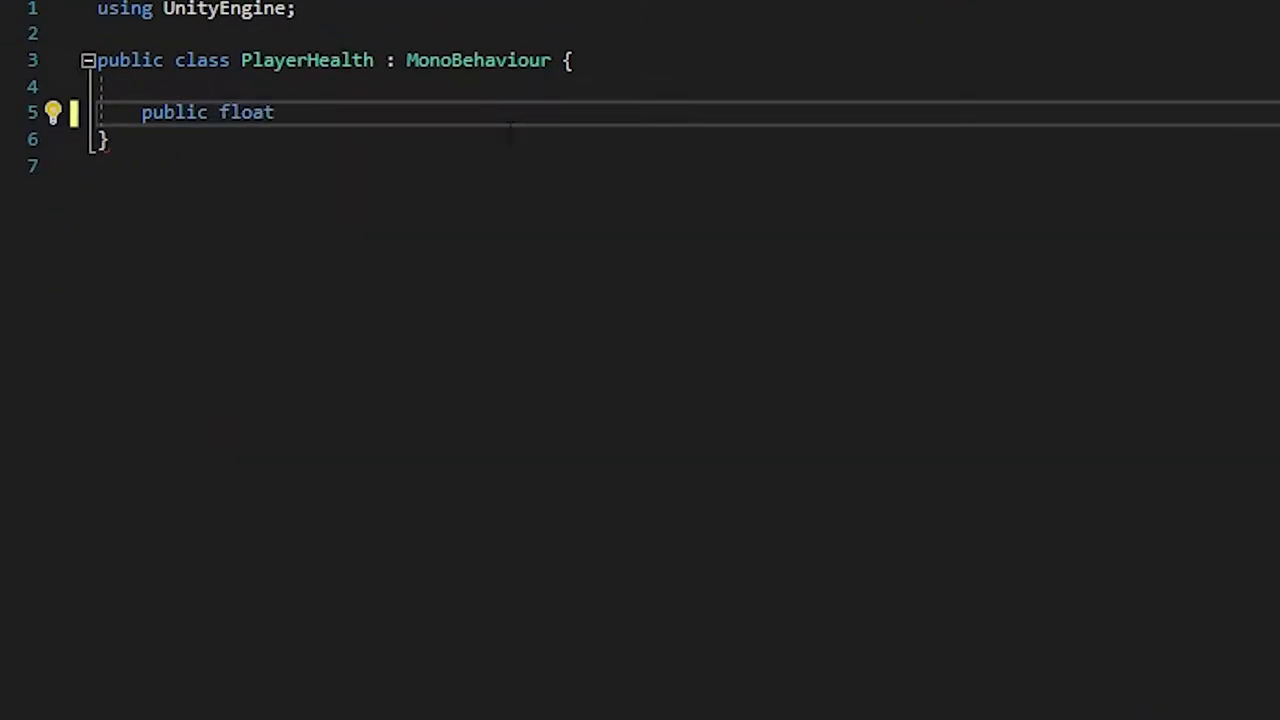
pyautogui.write('currentHealth;')
pyautogui.write('public')
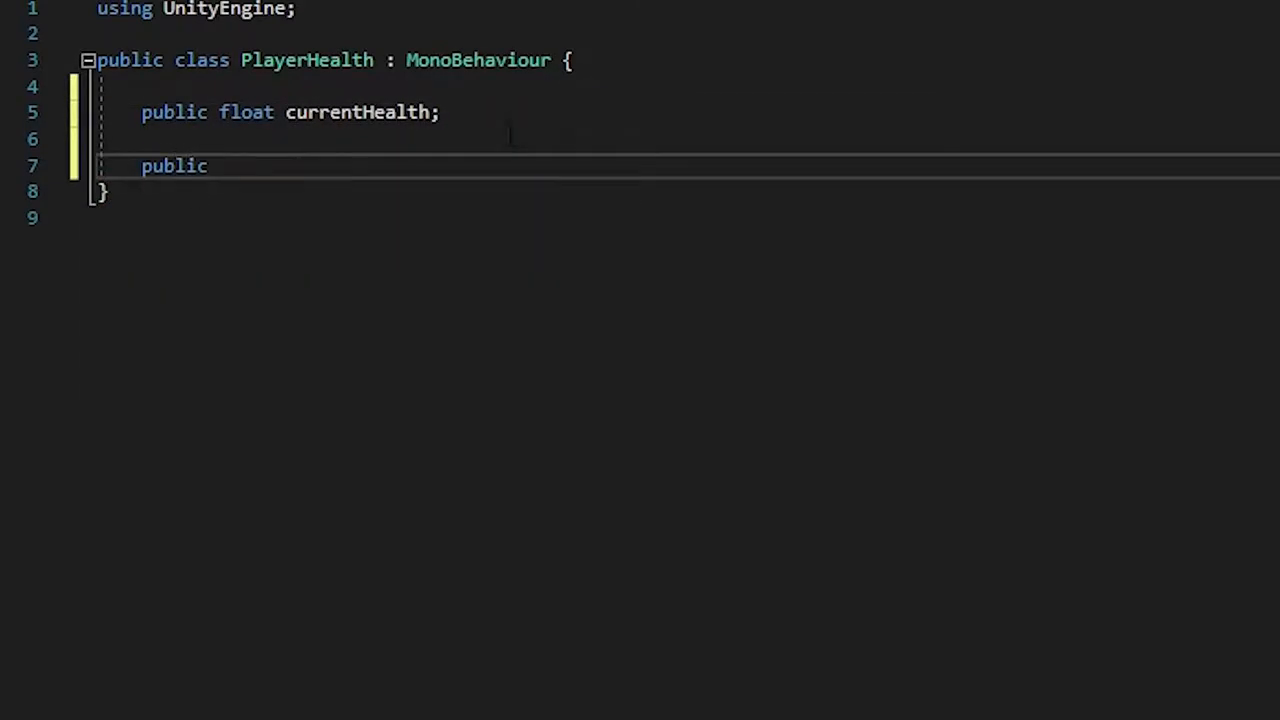
pyautogui.write('void TakeDa')
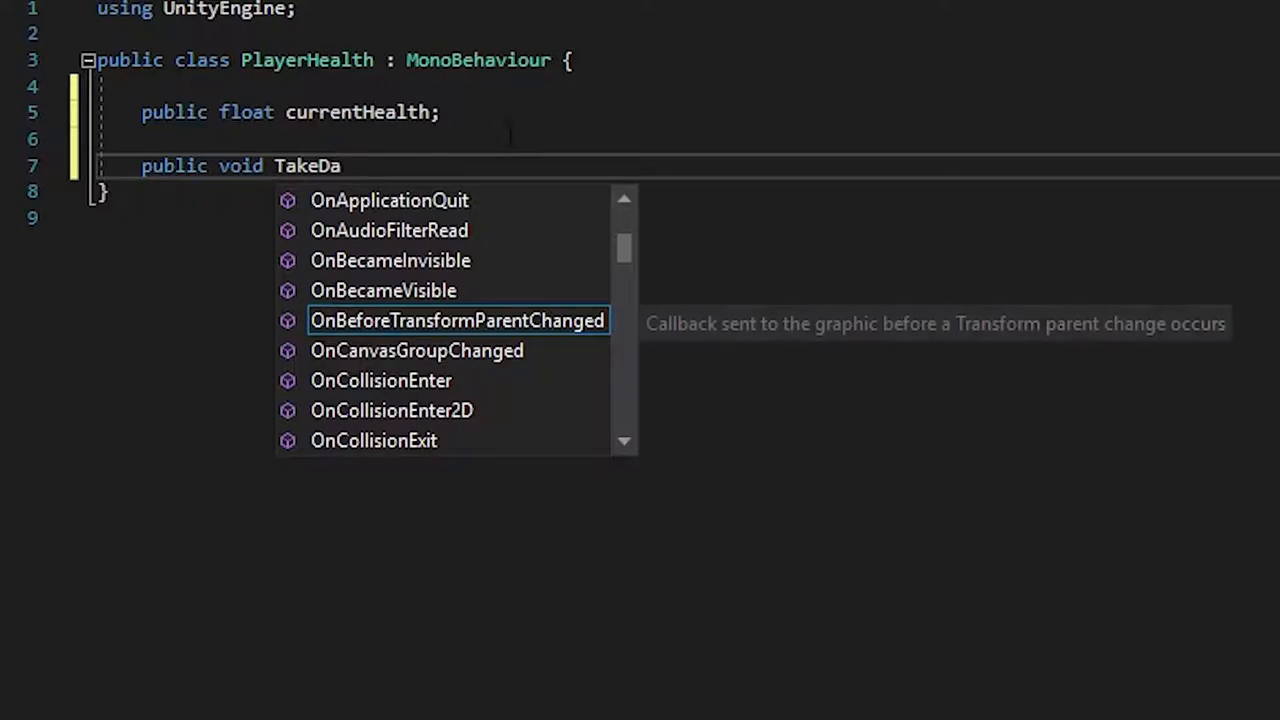
pyautogui.write('mage() {')
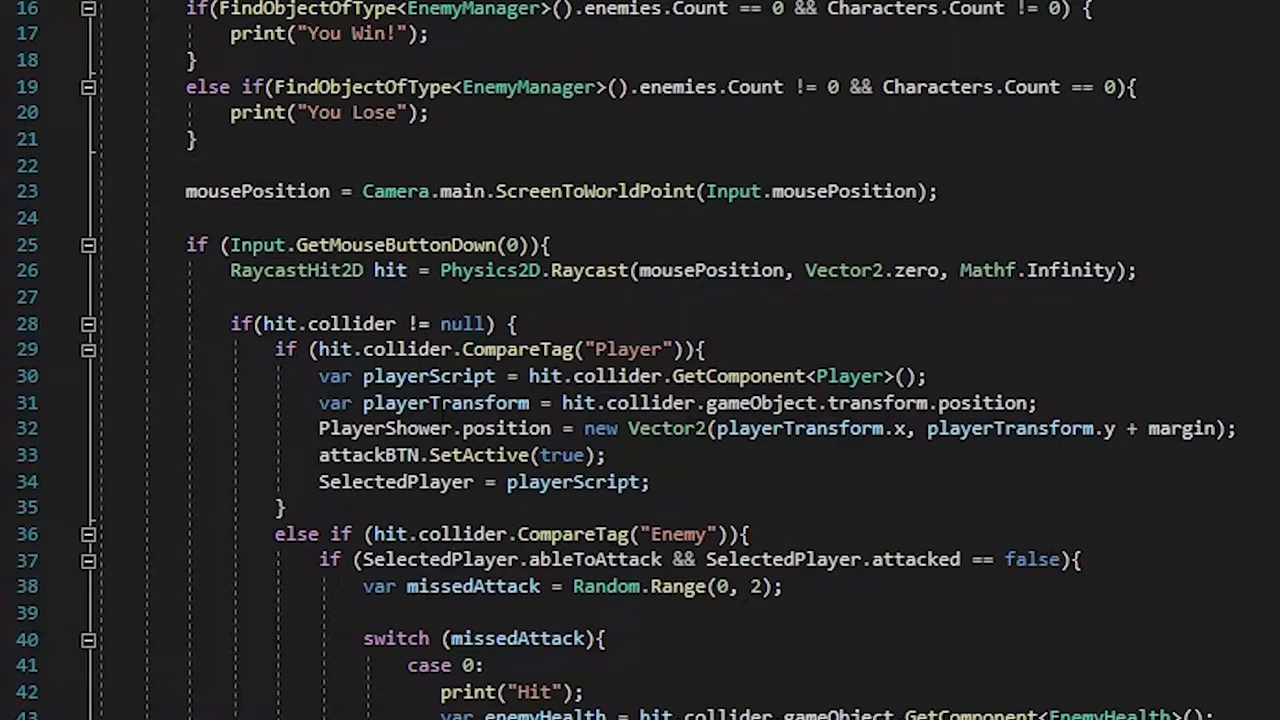
# Step: Locate and select the enemyHealth.TakeDamage(20) call in selectionManager.cs
pyautogui.scroll(-3)
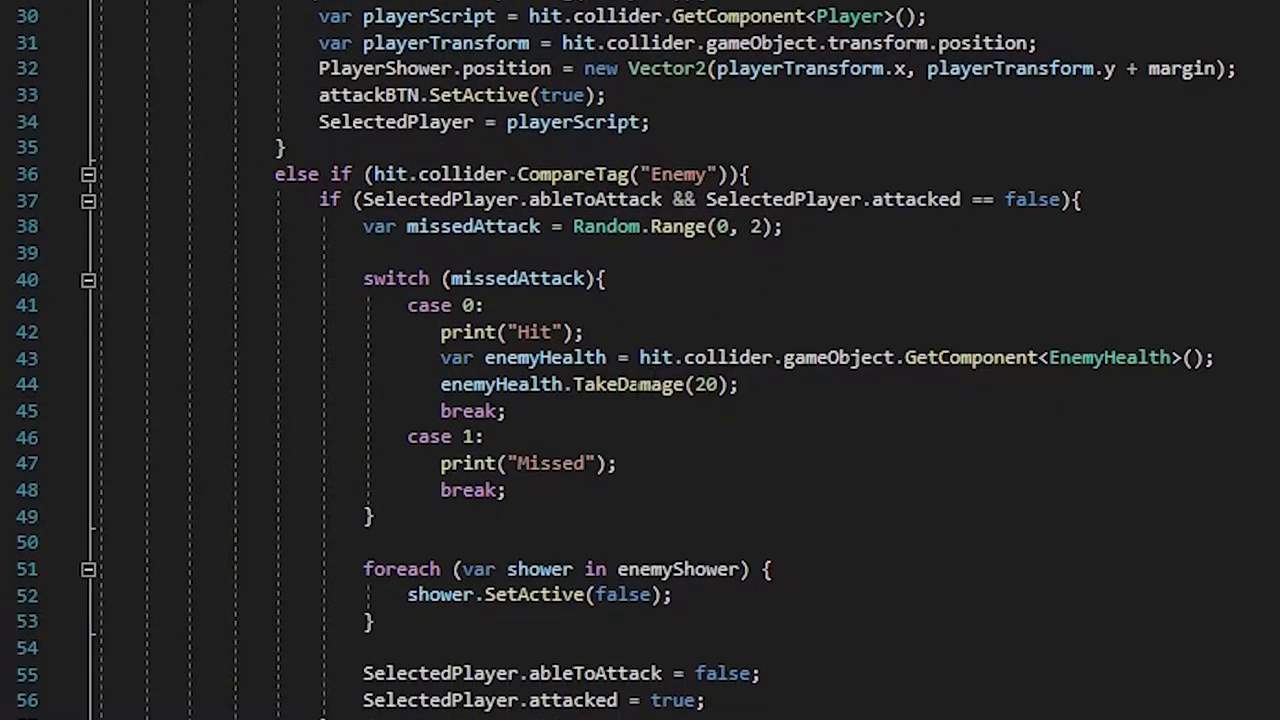
pyautogui.doubleClick(628, 384)
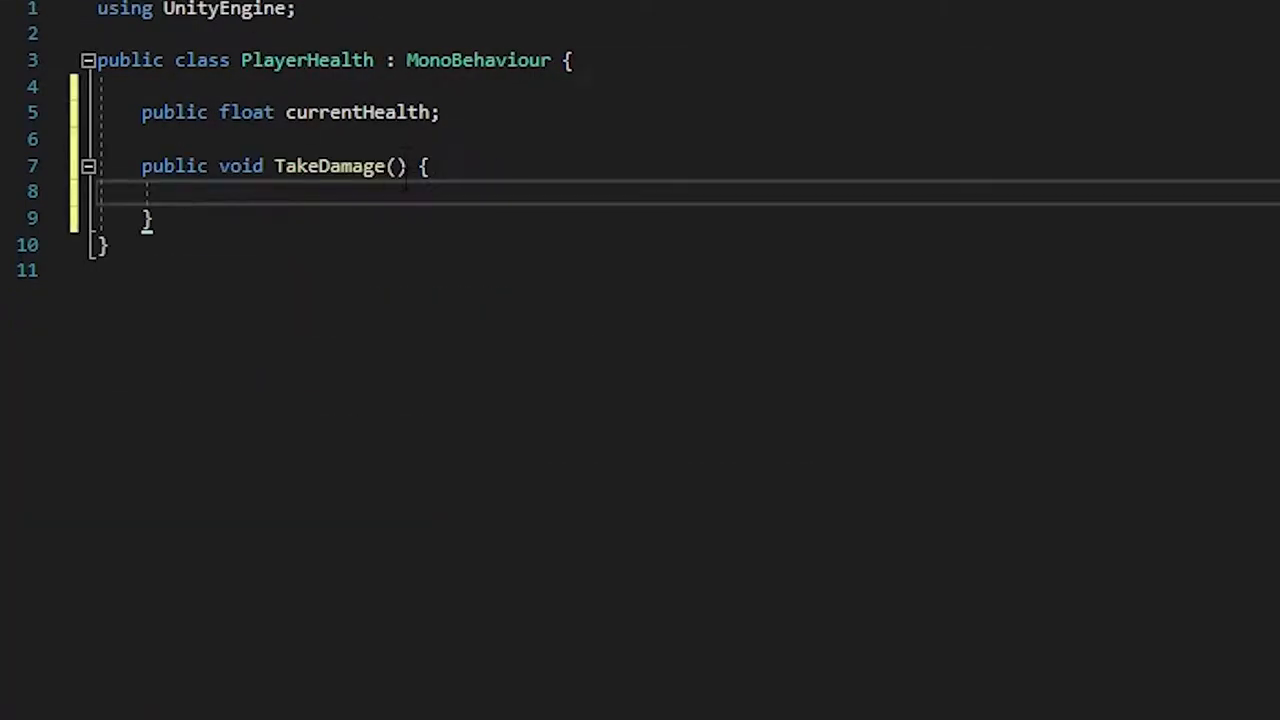
# Step: Give TakeDamage a float parameter
pyautogui.write('float a')
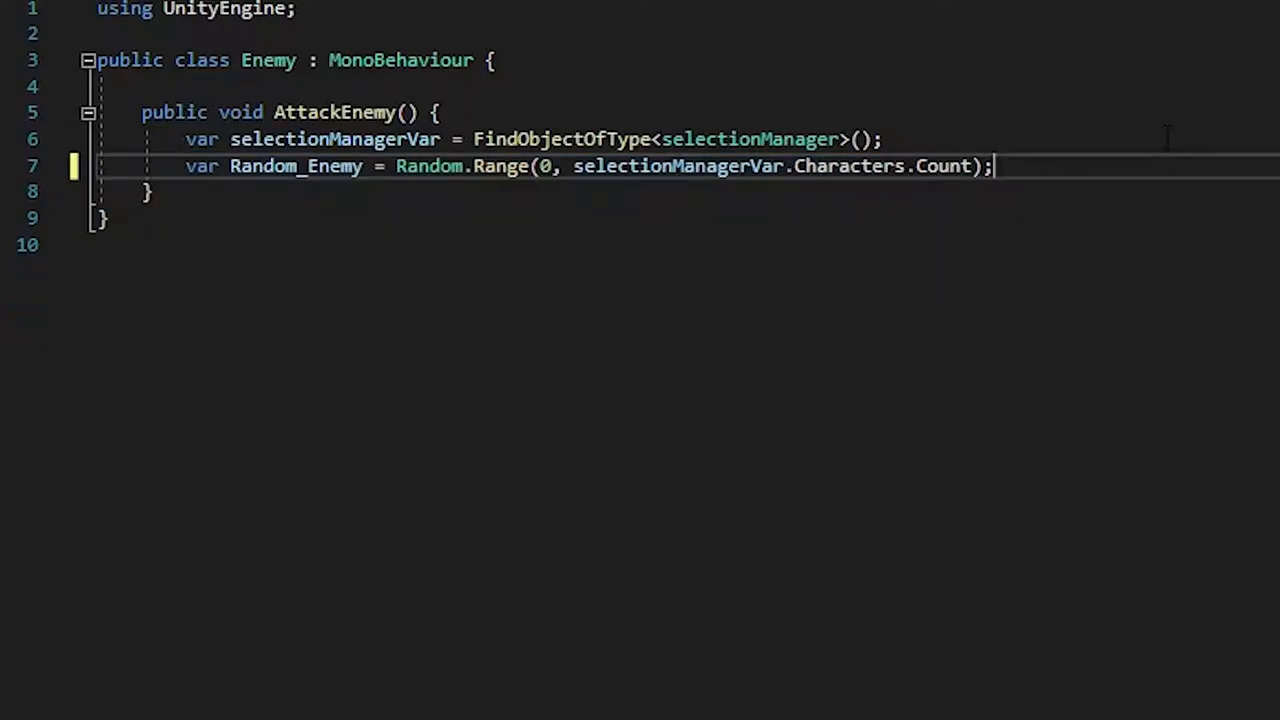
# Step: Write 'var playerHealth = selectionManagerVar.Characters[Random_Enemy].GetComponent<PlayerHealth>();' in AttackEnemy
pyautogui.write('var')
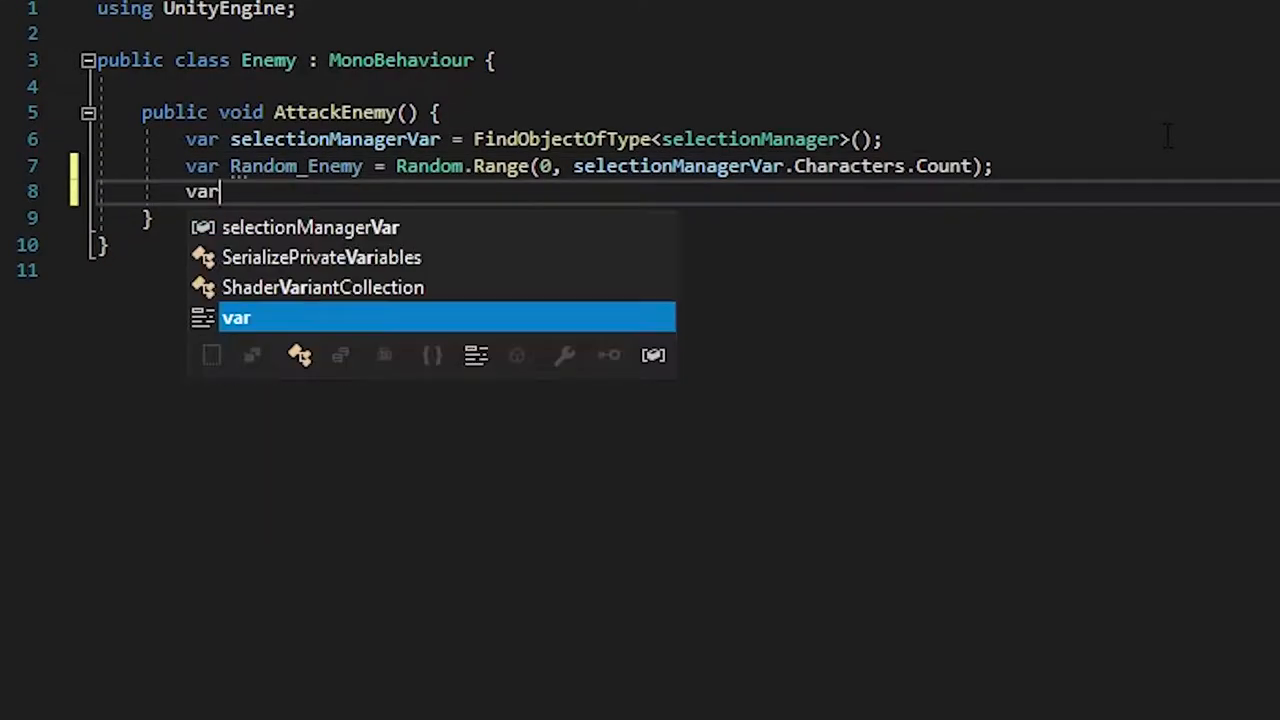
pyautogui.write('playerHealth =')
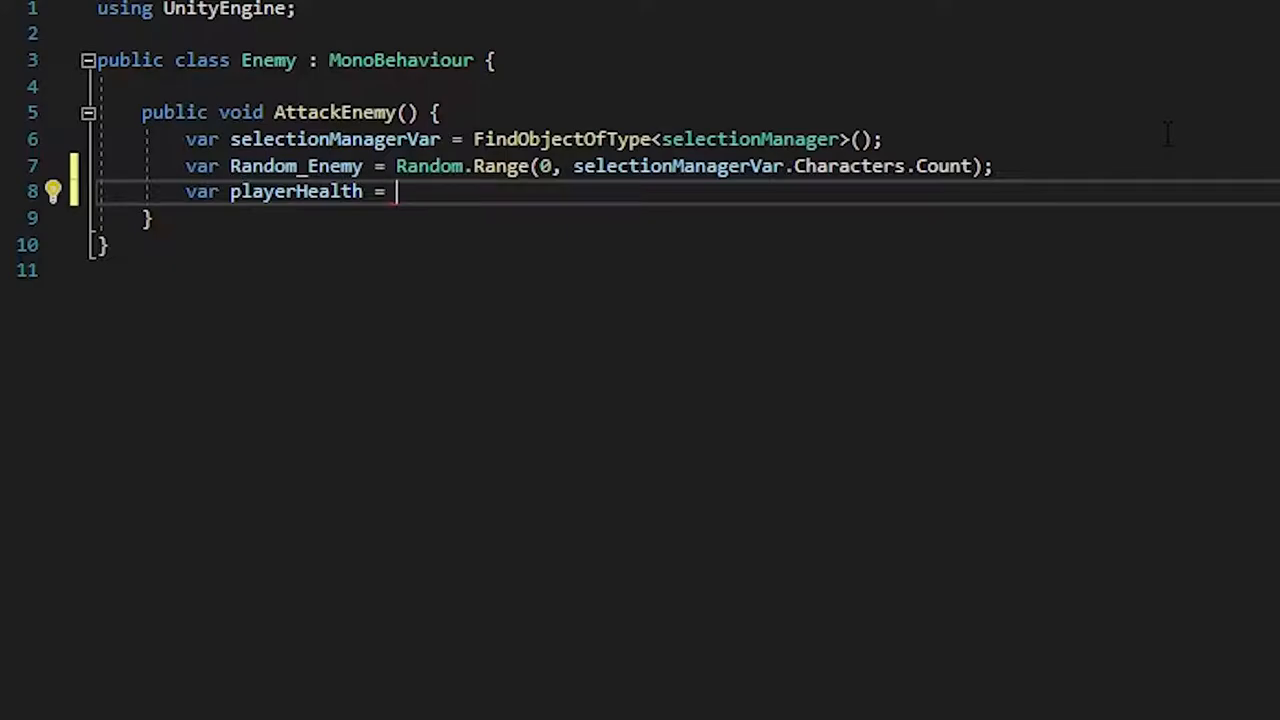
pyautogui.write('selectionManagerVar')
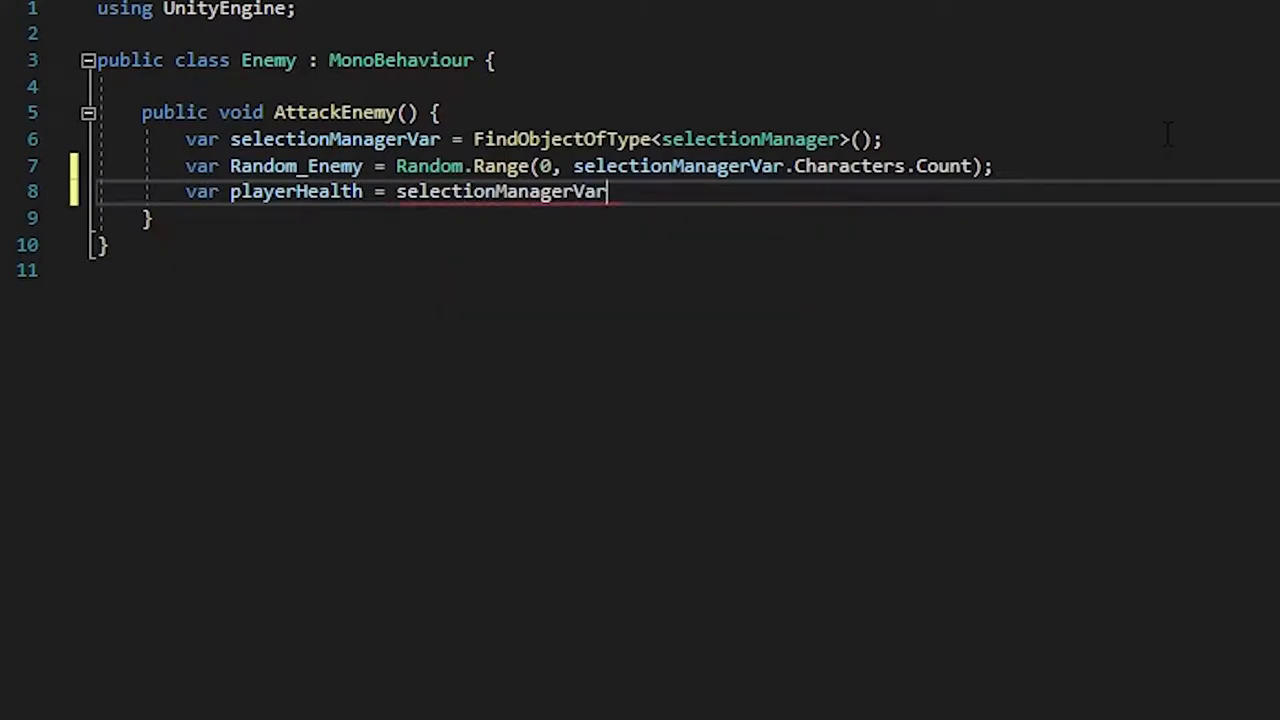
pyautogui.write('.')
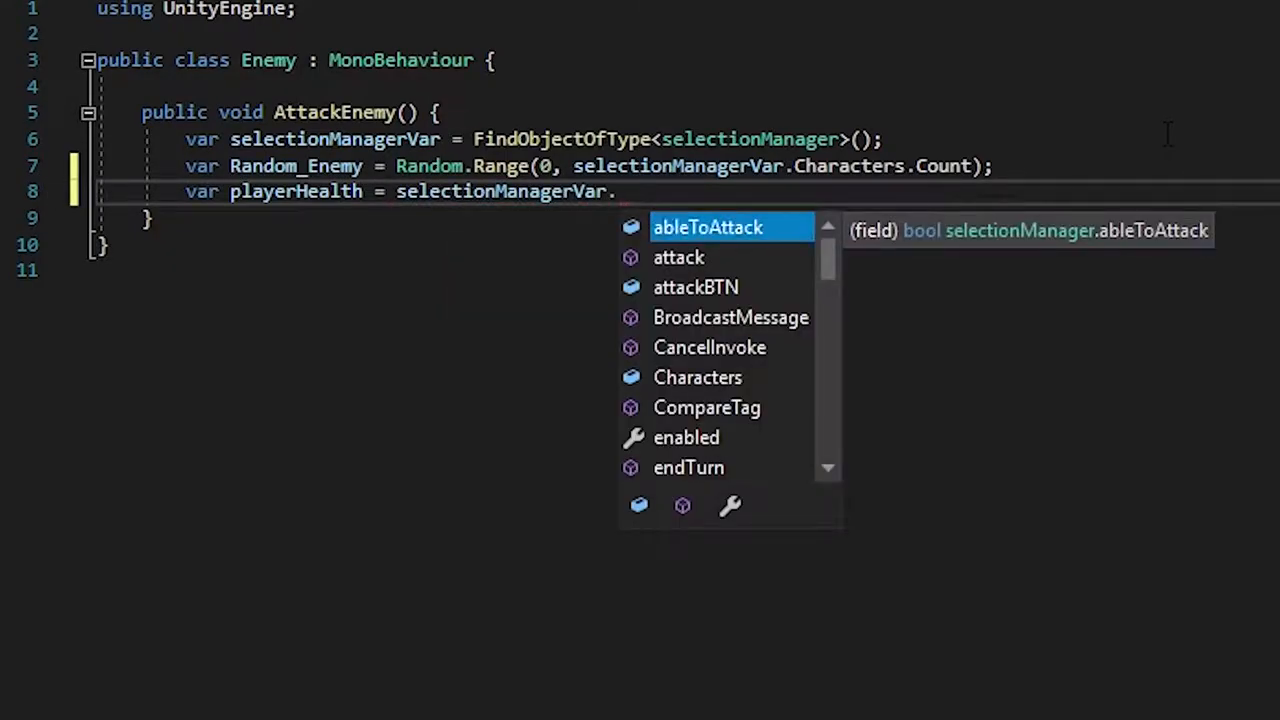
pyautogui.write('Characters[]')
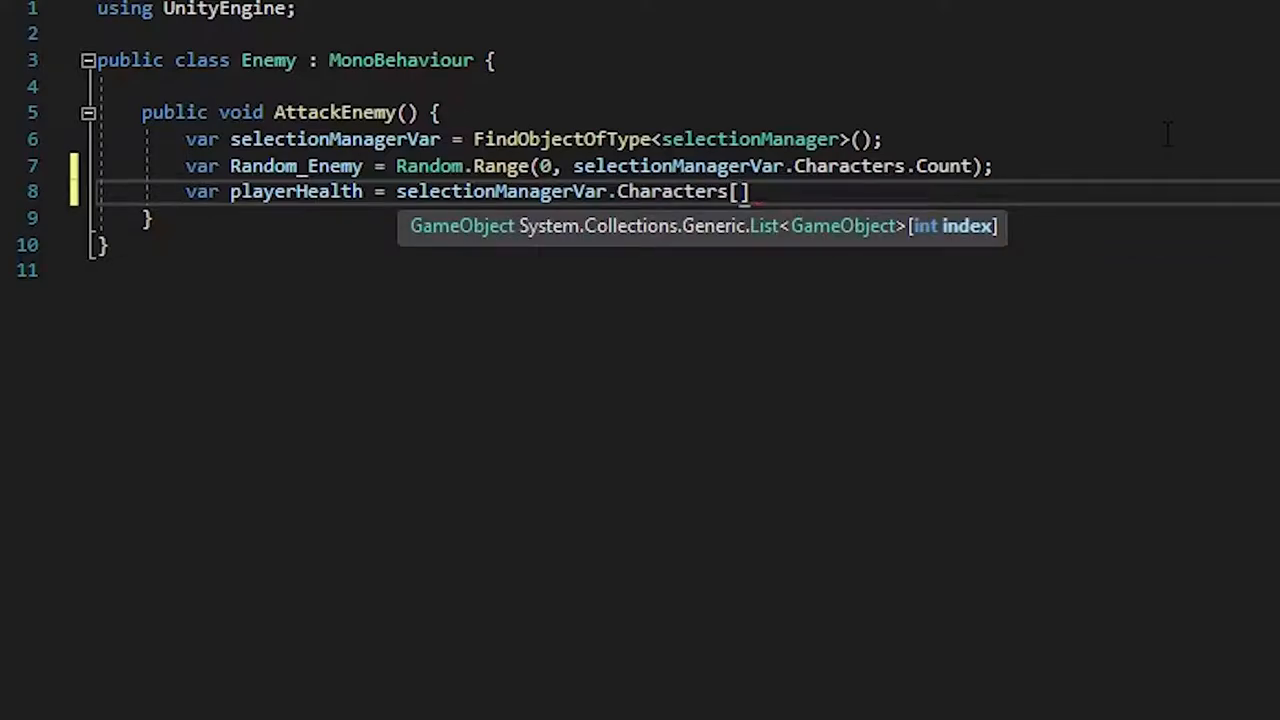
pyautogui.write('Random_Enemy')
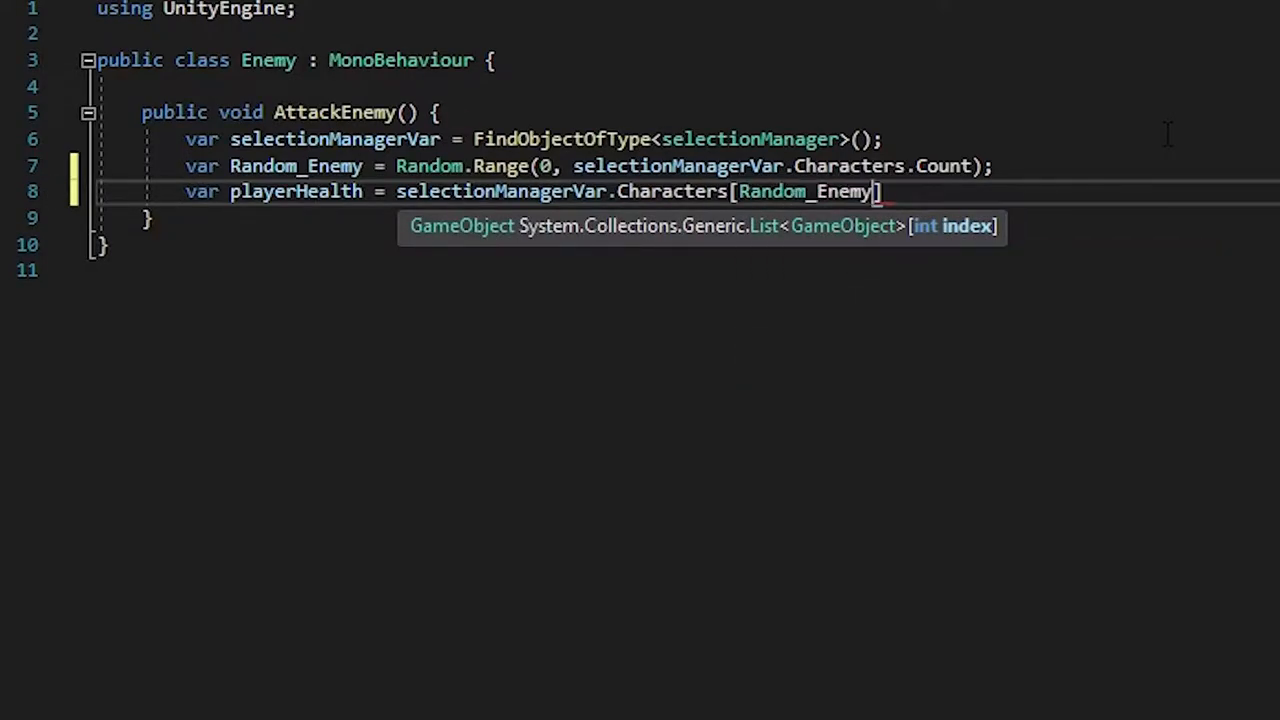
pyautogui.write('.GetComponentM')
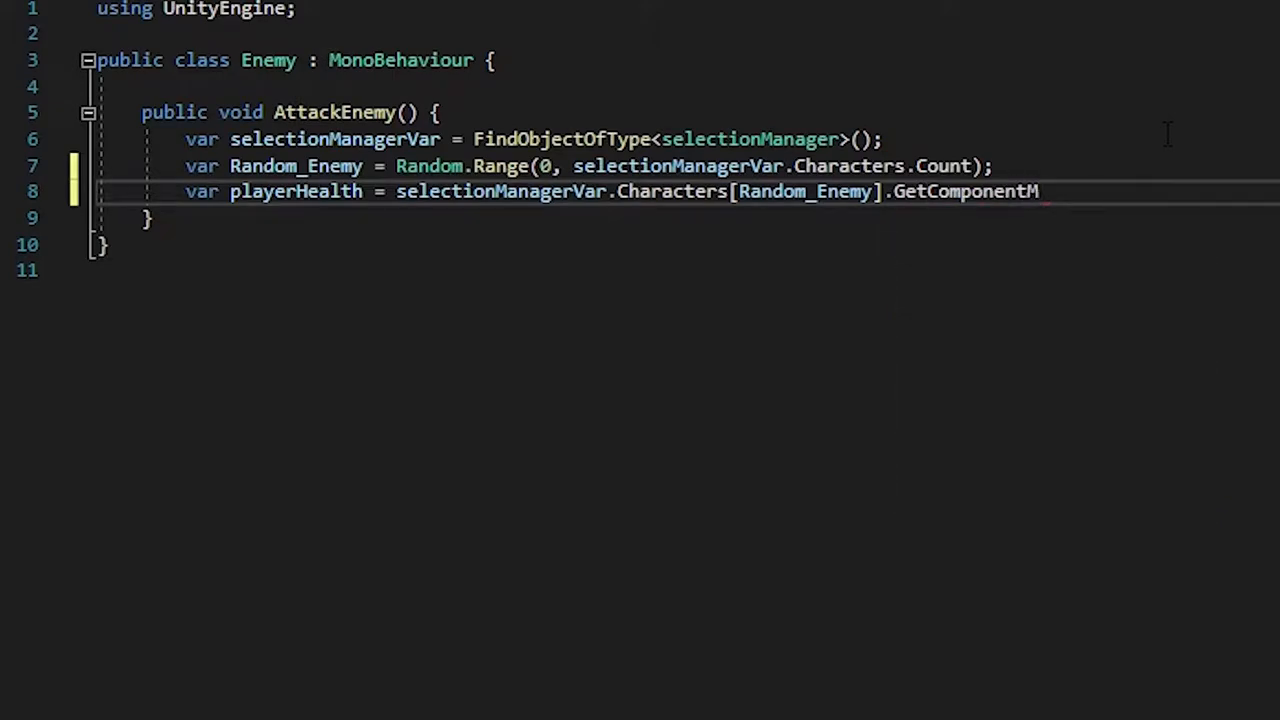
pyautogui.write('<PlayerHel>')
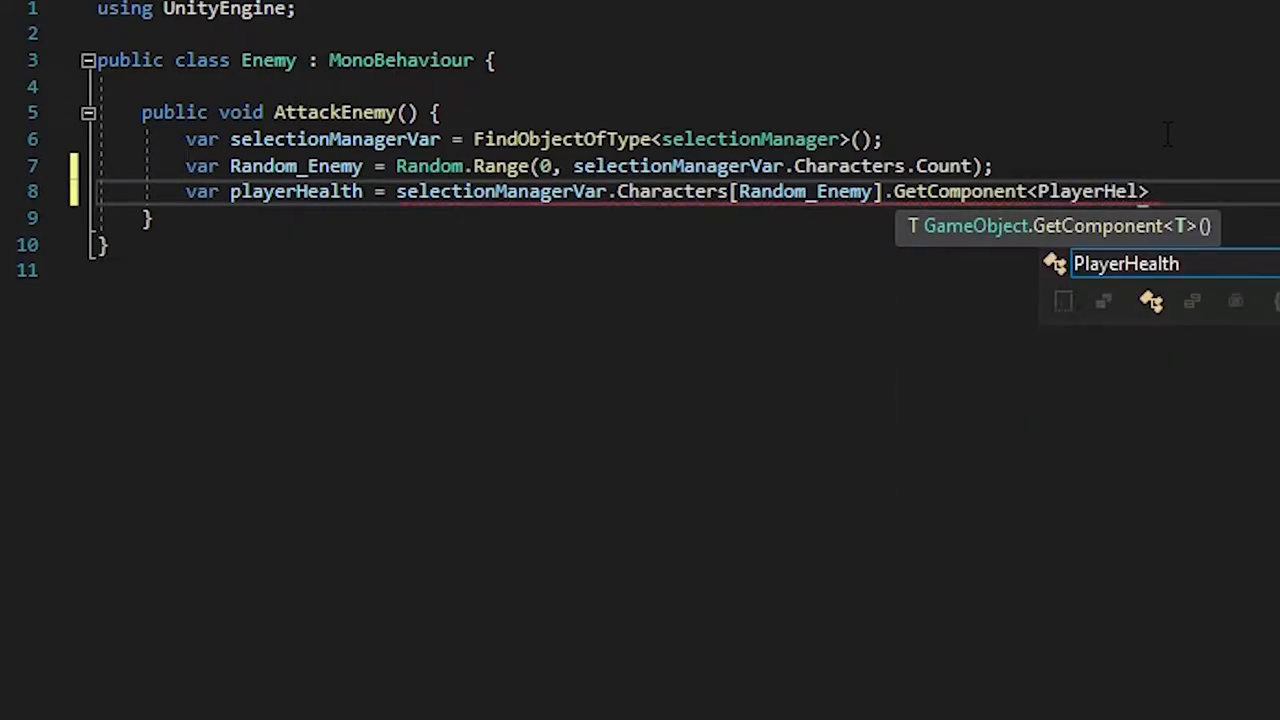
pyautogui.press('Tab')
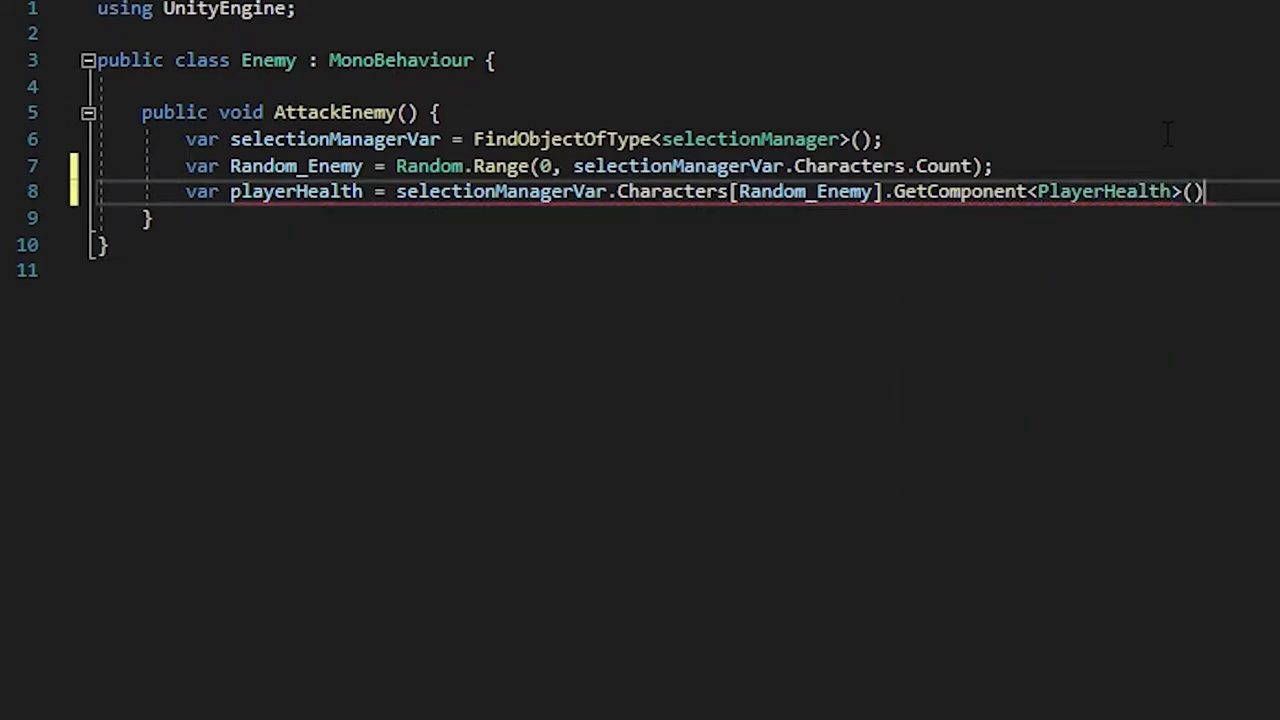
pyautogui.write(';')
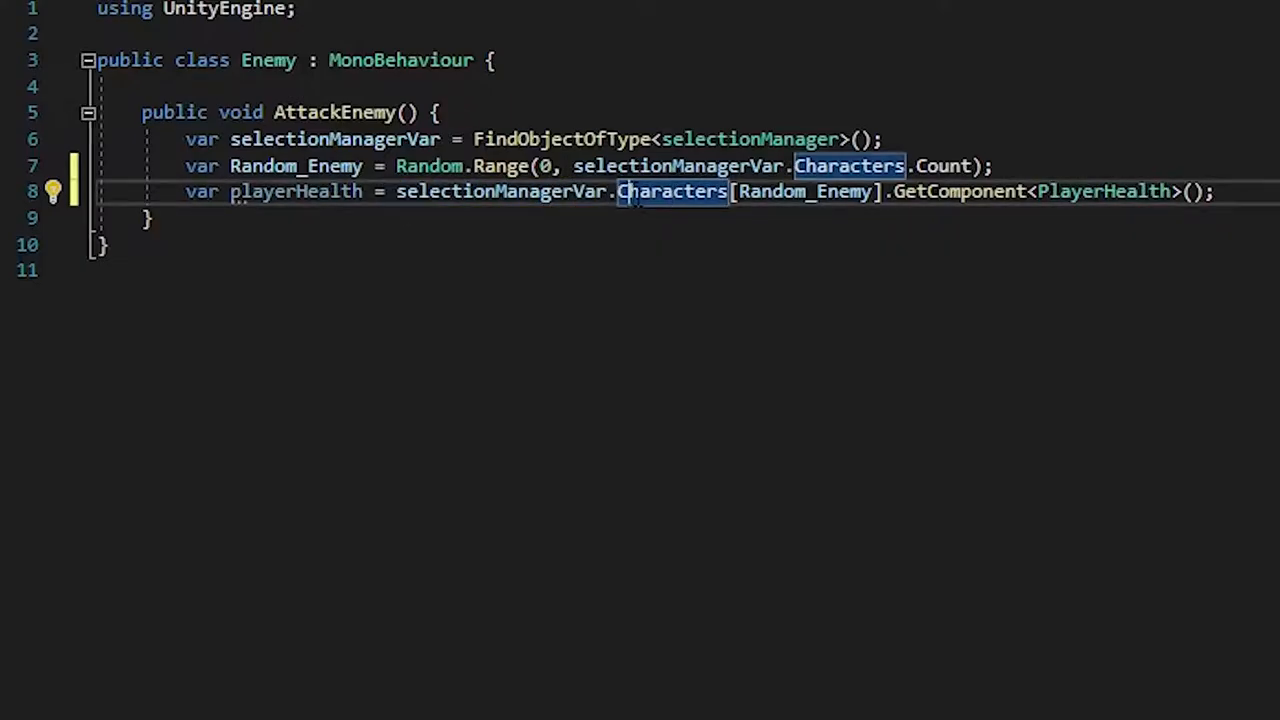
pyautogui.moveTo(804, 192)
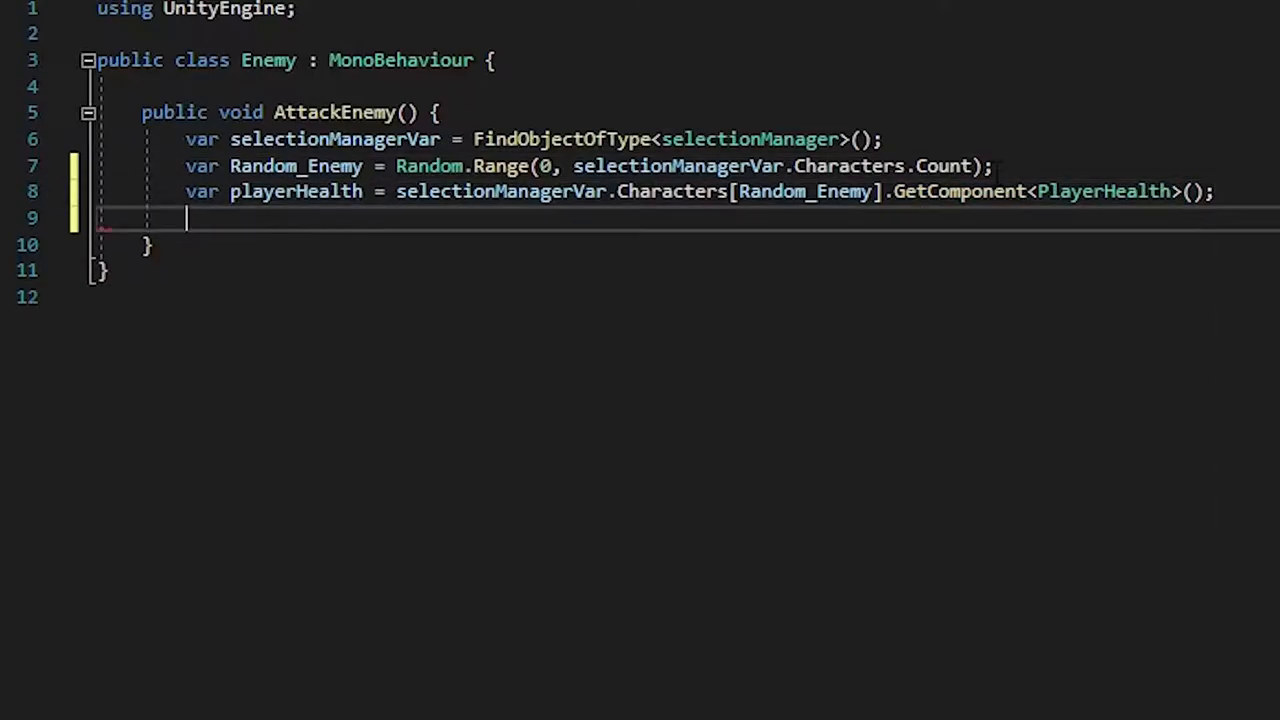
# Step: Call playerHealth.TakeDamage( on the line after getting the PlayerHealth component
pyautogui.write('p')
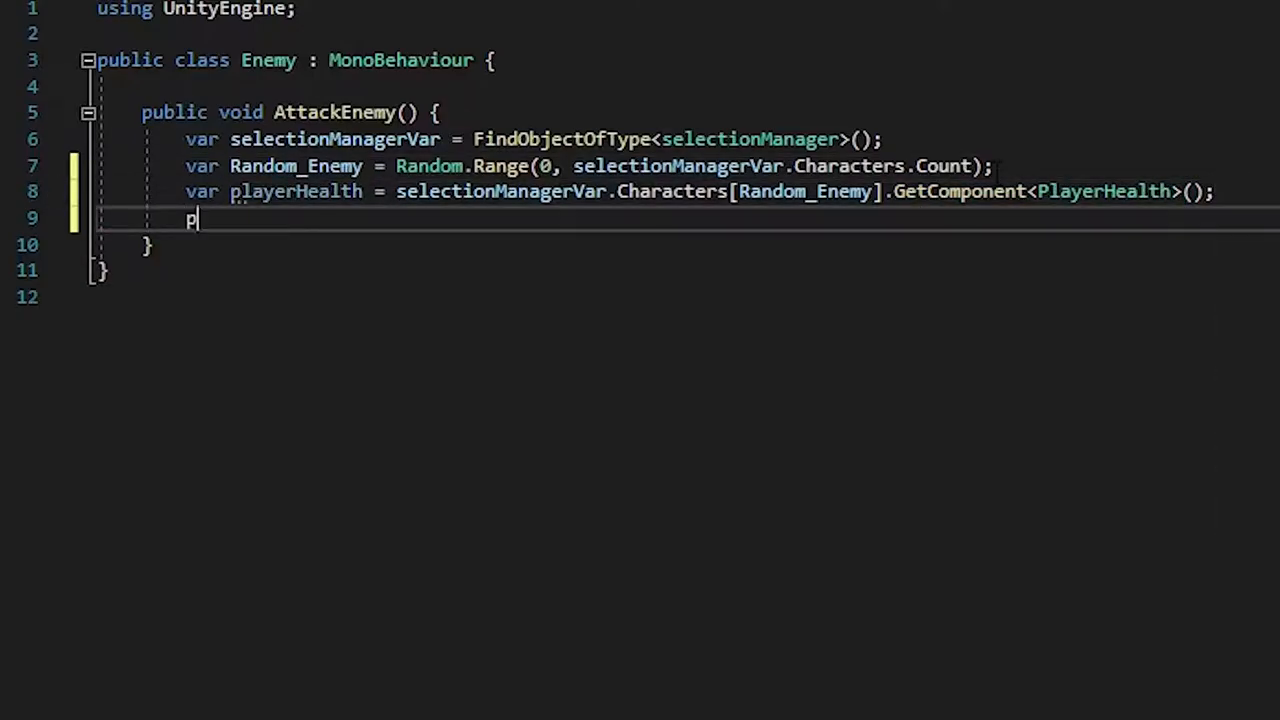
pyautogui.write('layerHealth')
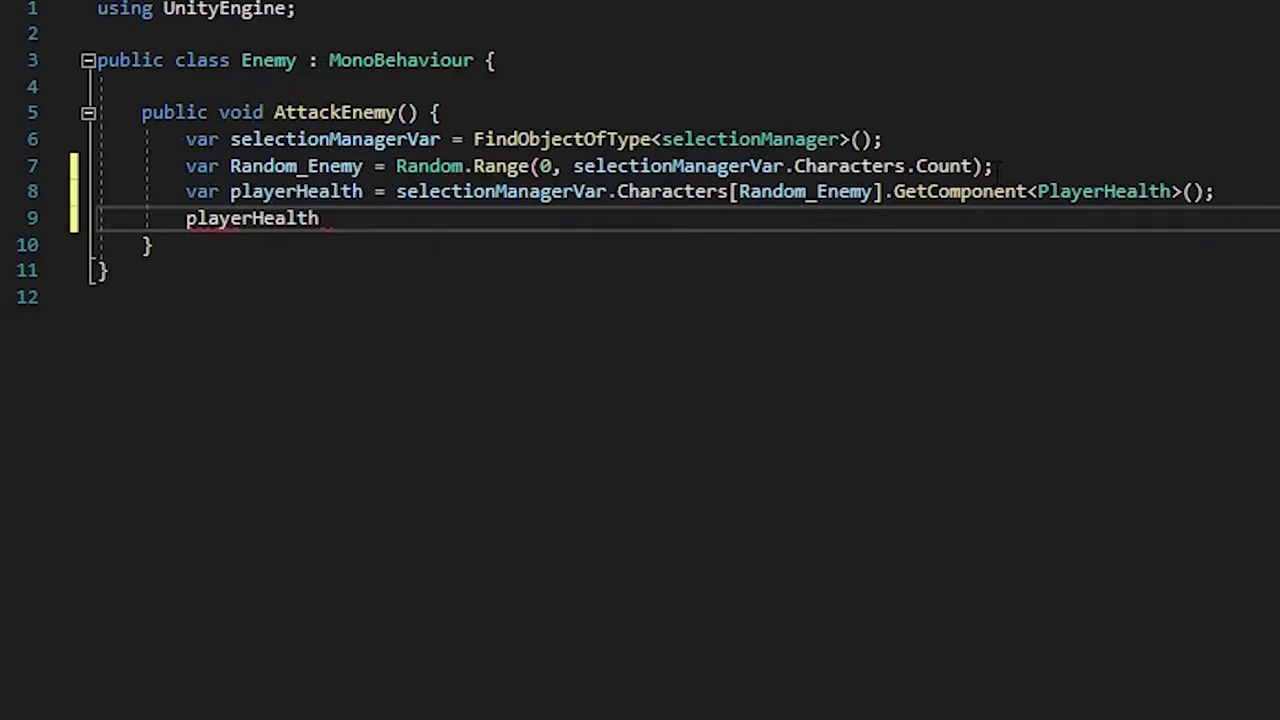
pyautogui.write('.TakeDamage(')
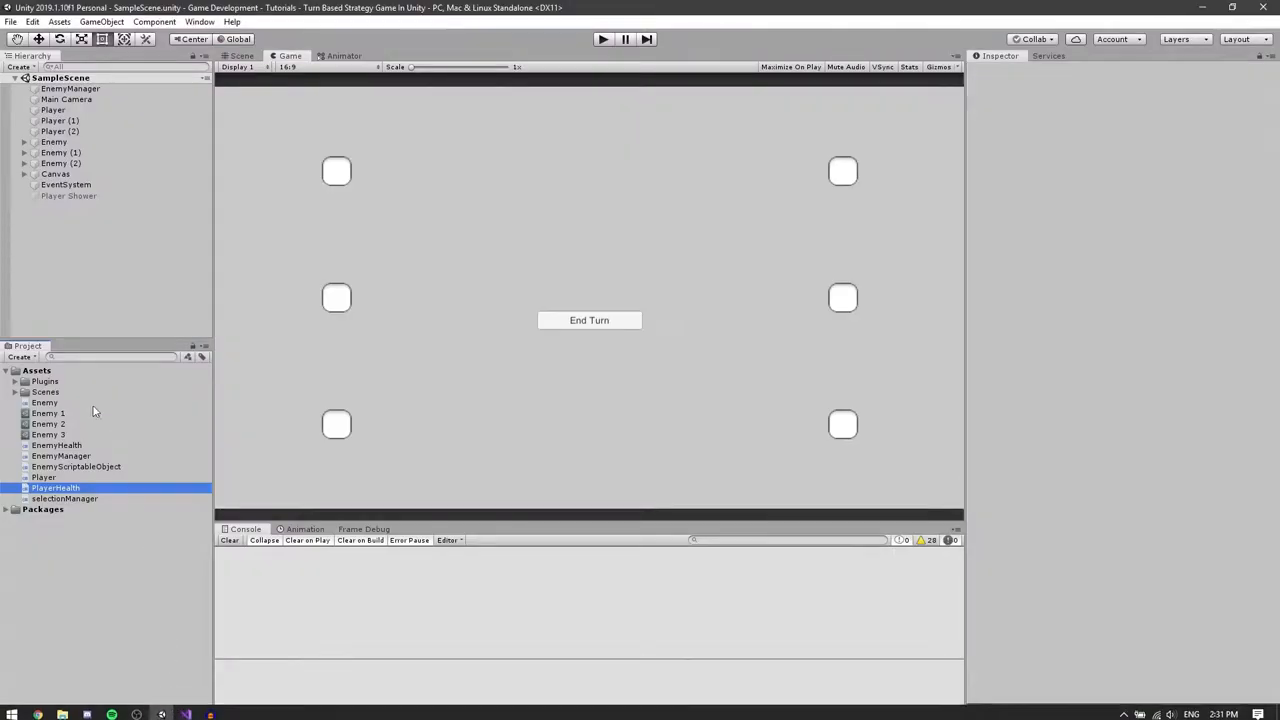
# Step: Visit the Unity Project window briefly before returning to the Enemy script
pyautogui.click(60, 152)
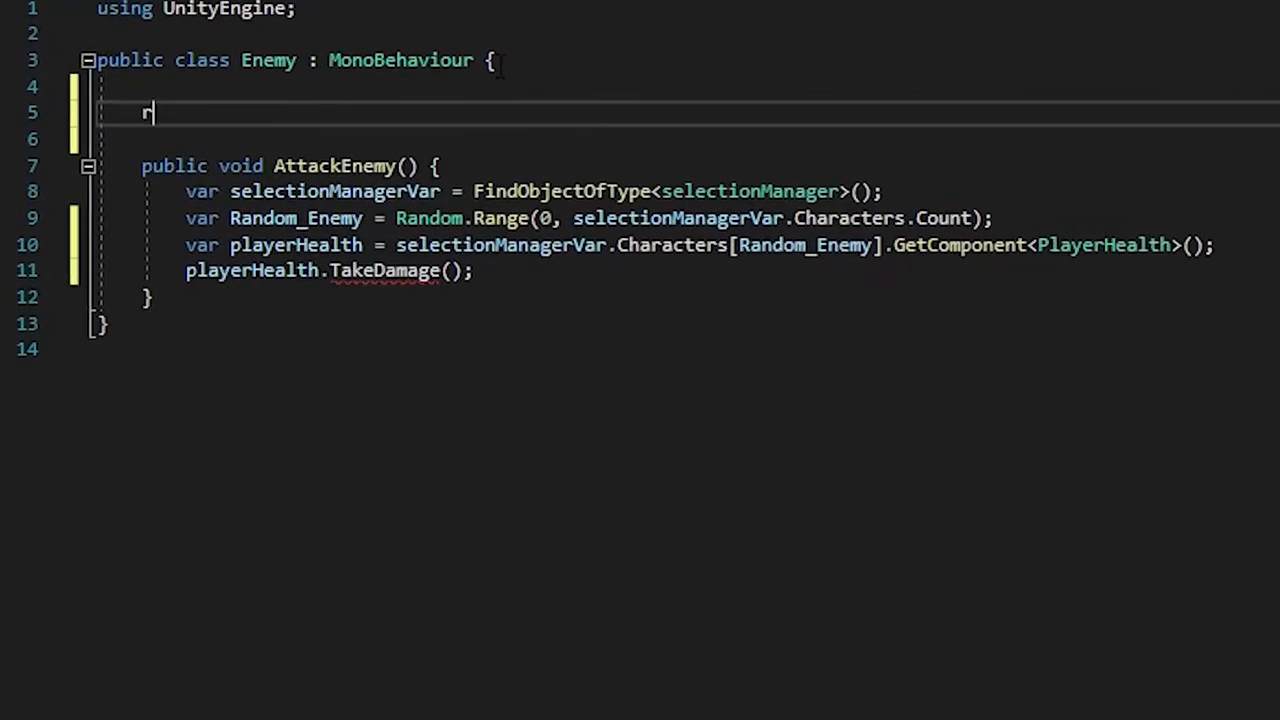
# Step: Add 'private EnemyHealth health;' and a Start() assigning health = GetComponent<EnemyHealth>()
pyautogui.write('private EnemyHealth health;')
pyautogui.write('private void')
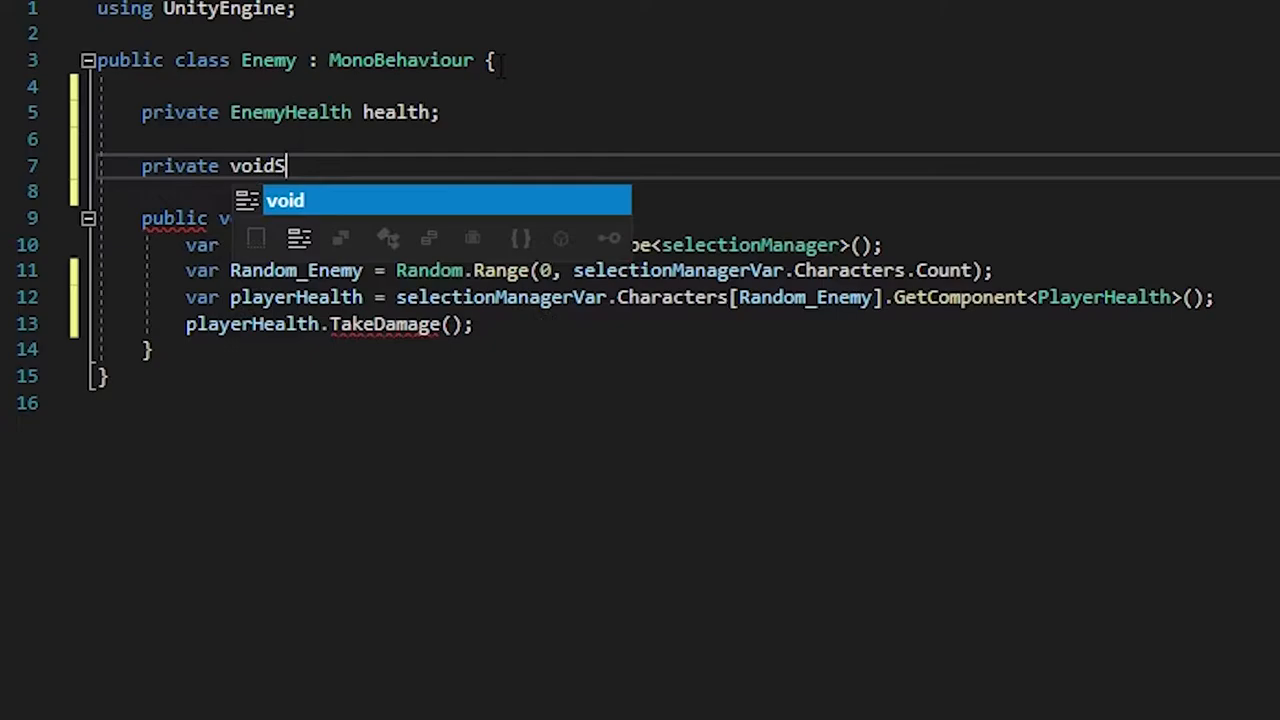
pyautogui.write('Start() {')
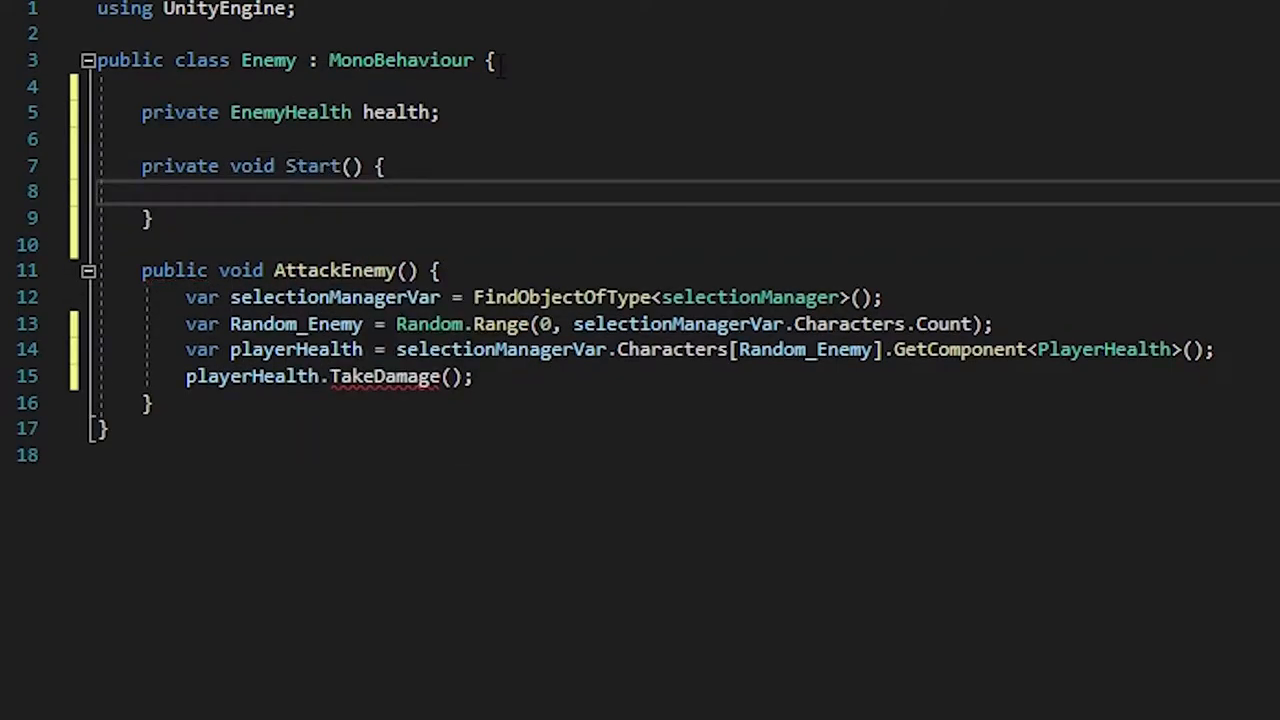
pyautogui.write('h')
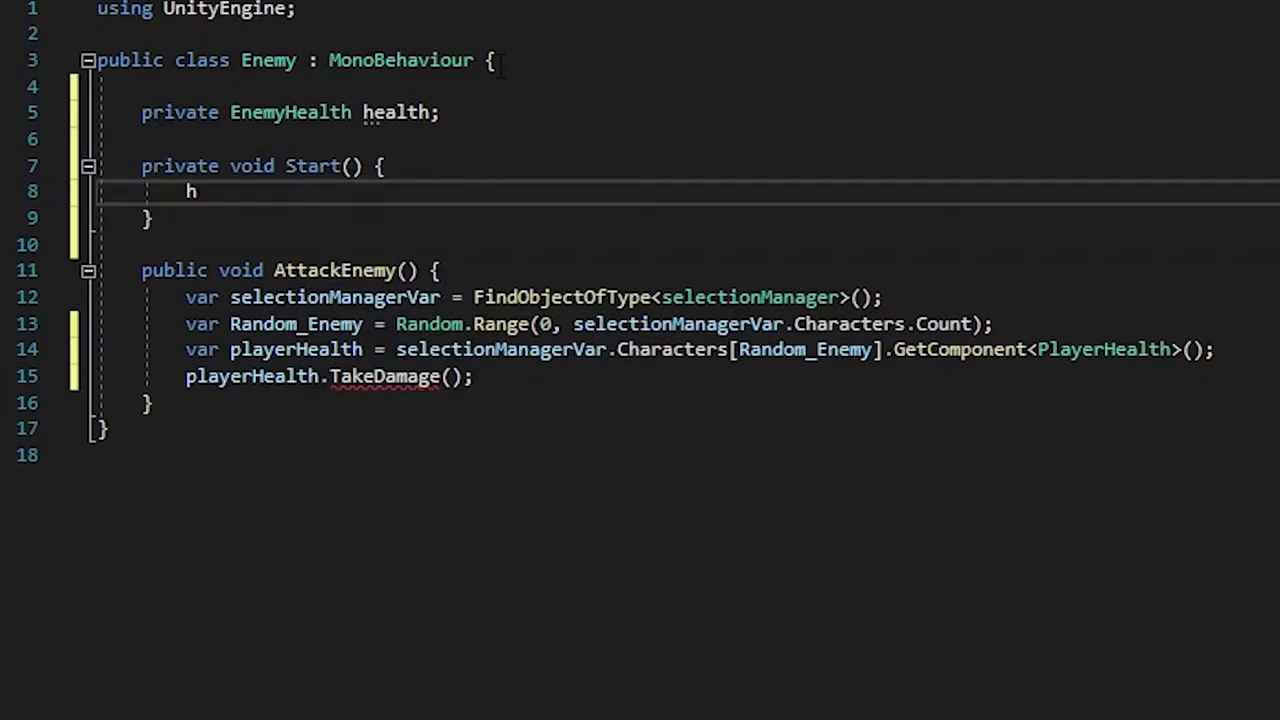
pyautogui.write('ealth = GetComponent')
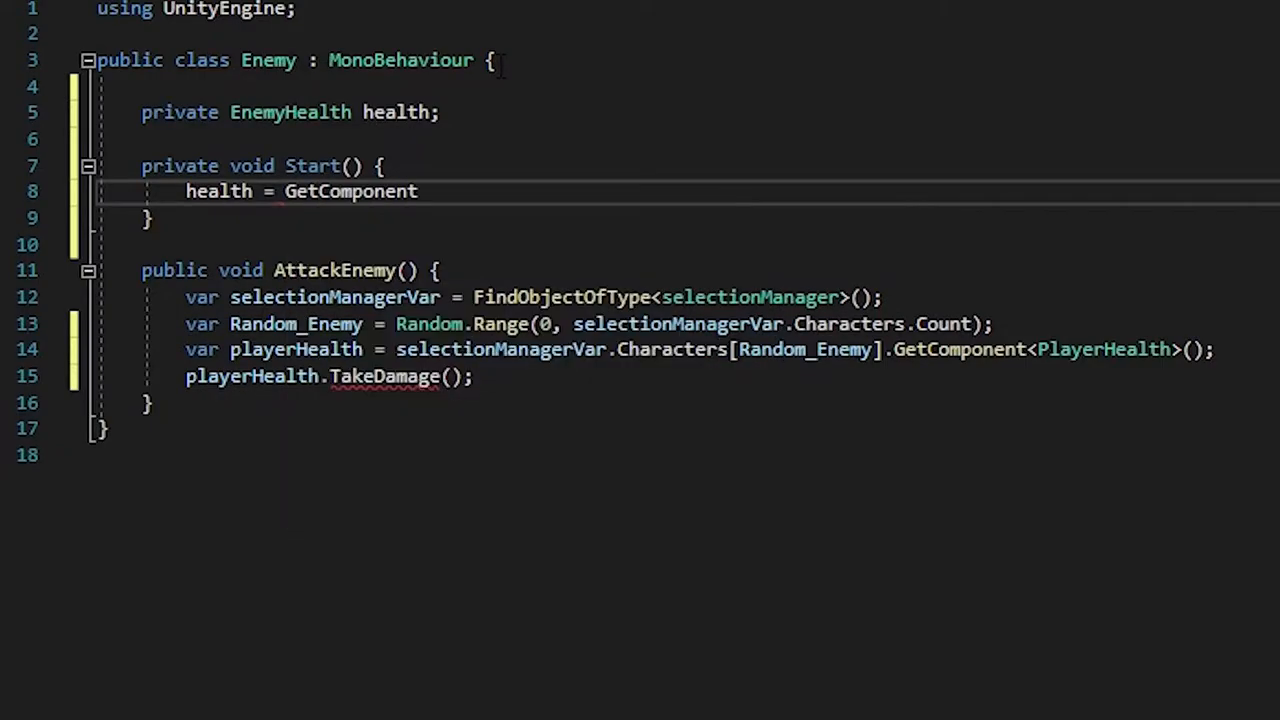
pyautogui.write('<EnemyHealth>();')
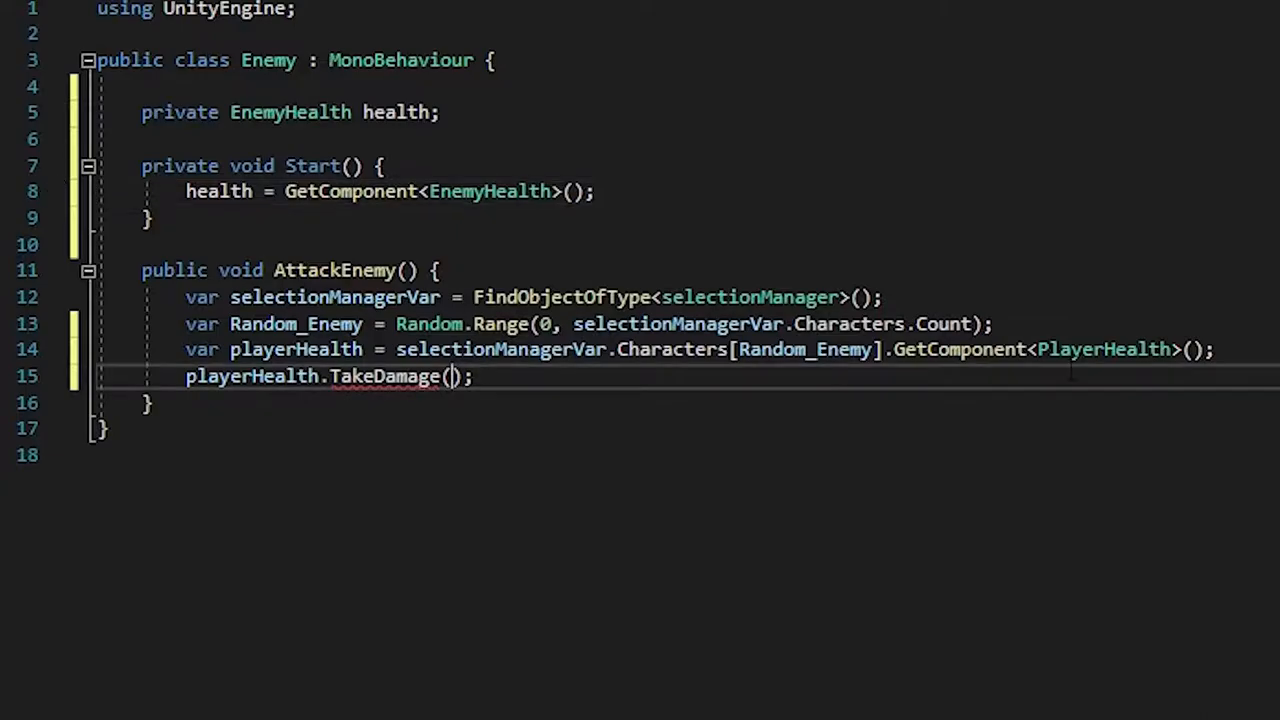
# Step: Begin passing a value from health.enemy into the TakeDamage call
pyautogui.write('health.')
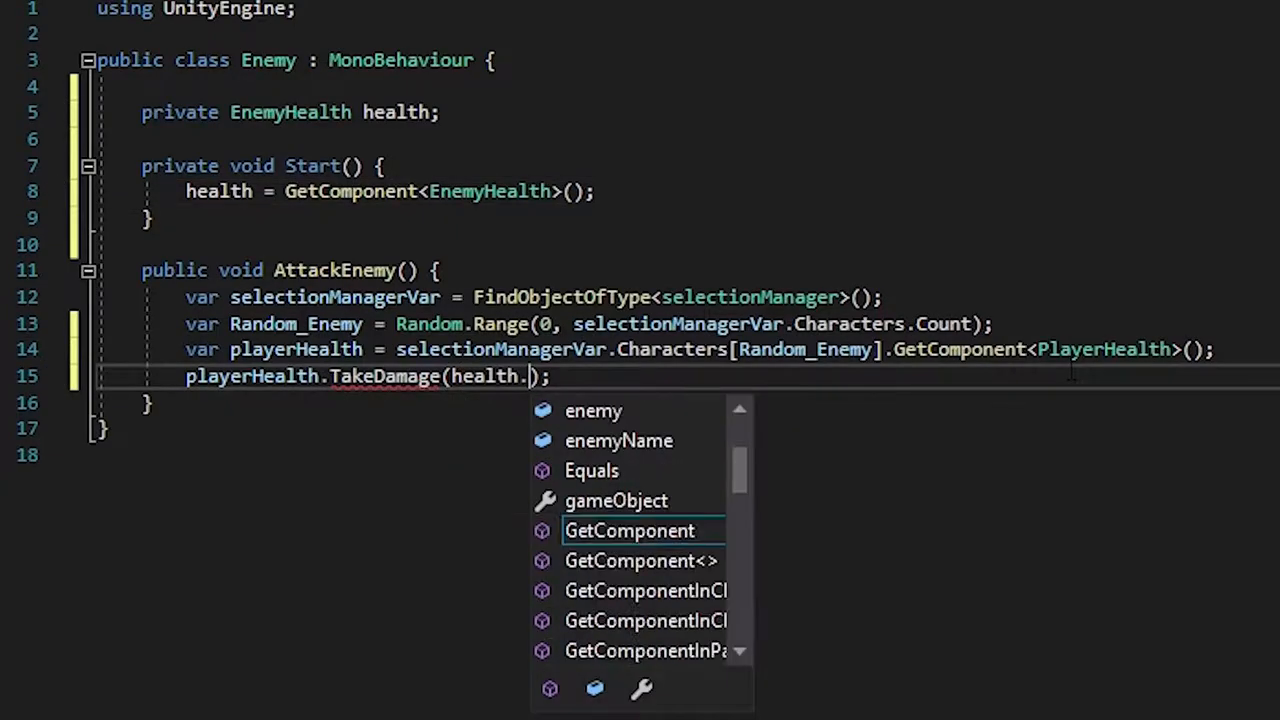
pyautogui.write('enemy')
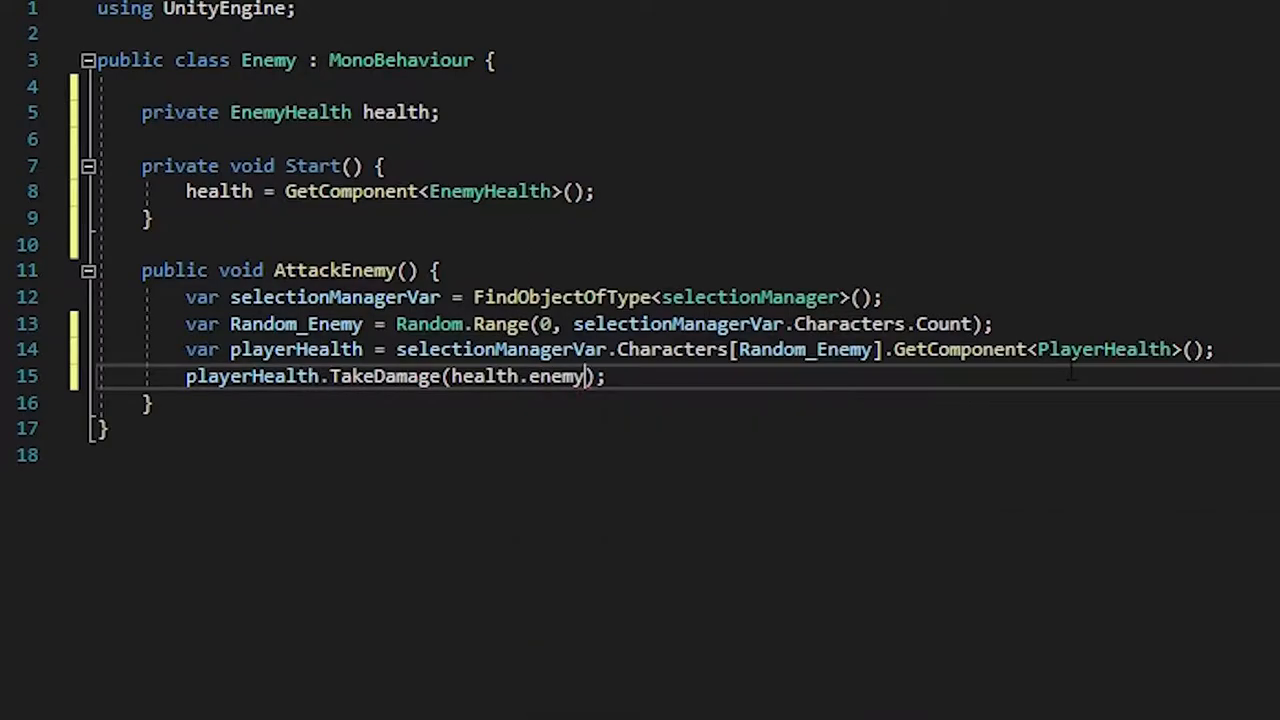
pyautogui.write('.')
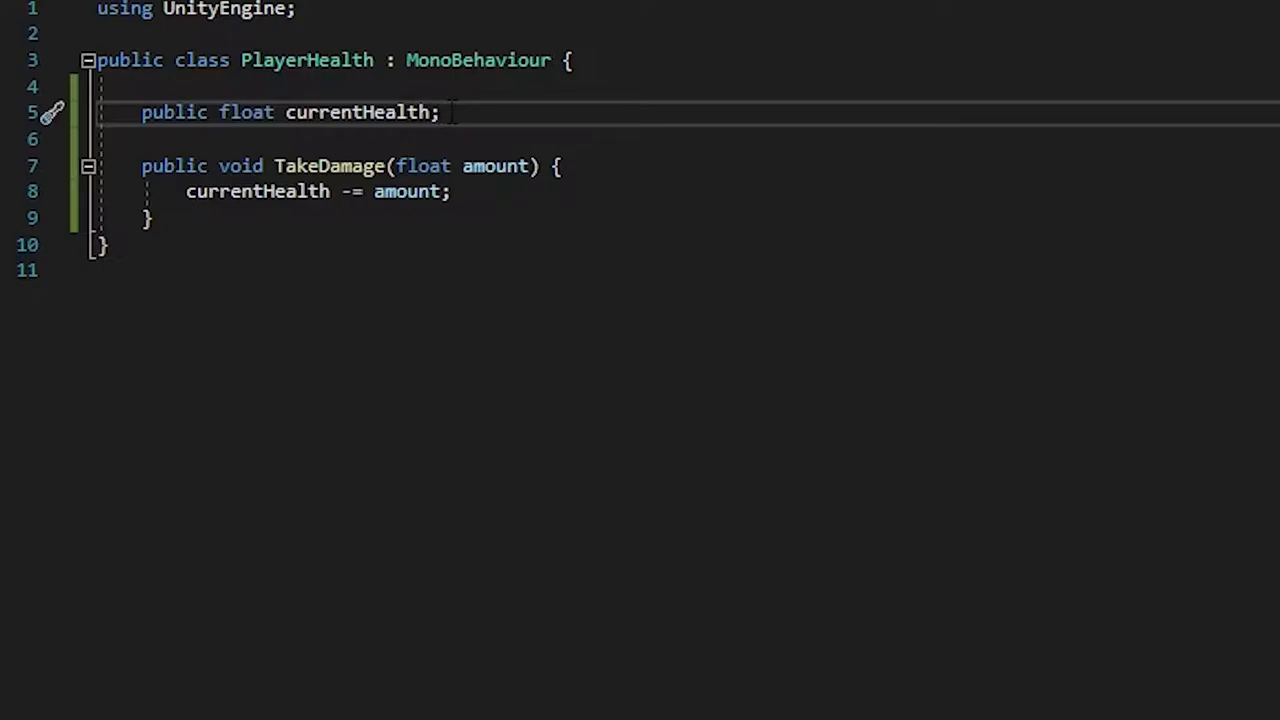
# Step: Add private void Update() that destroys gameObject when currentHealth <= 0, else returns
pyautogui.press('Enter')
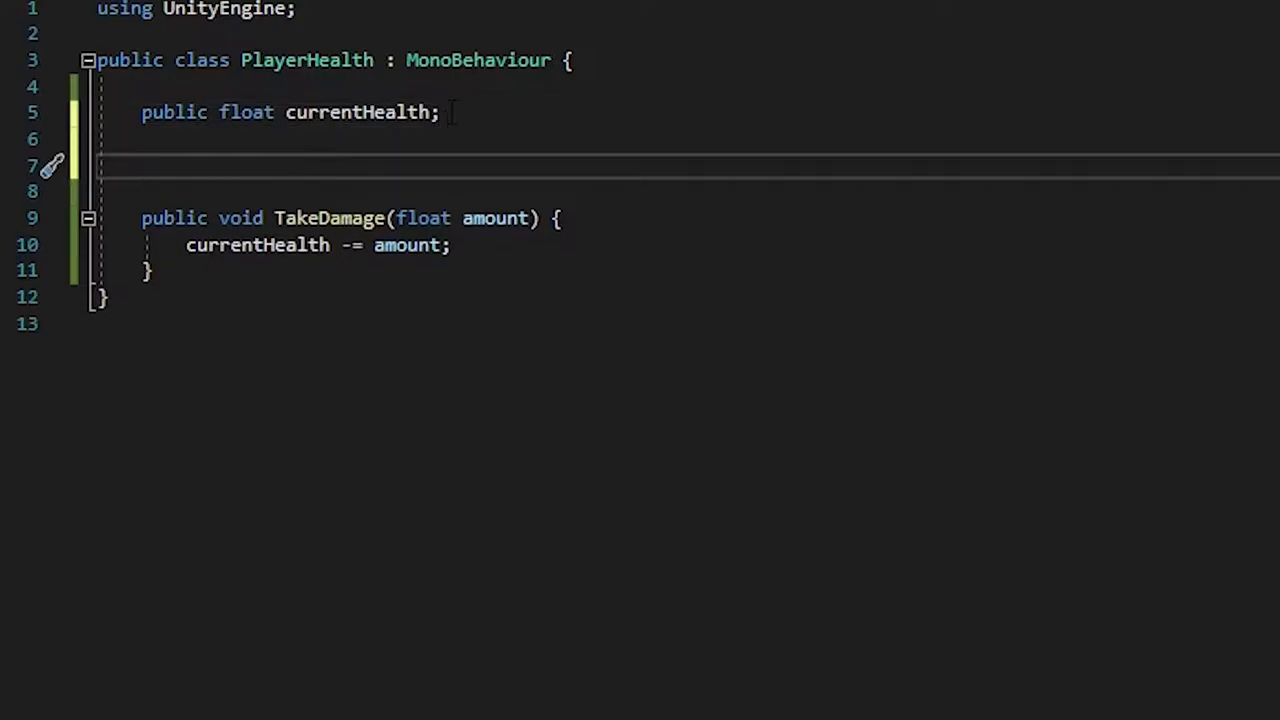
pyautogui.write('private void Update() {')
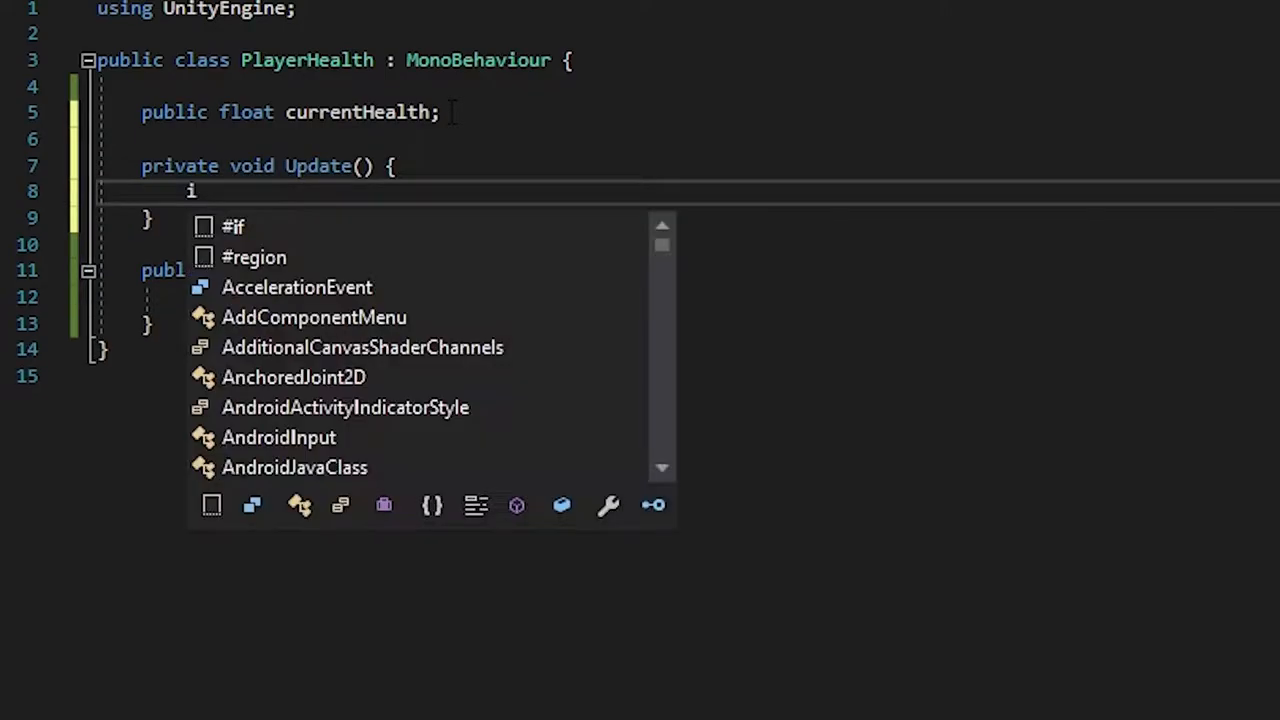
pyautogui.write('f(currentHealth )')
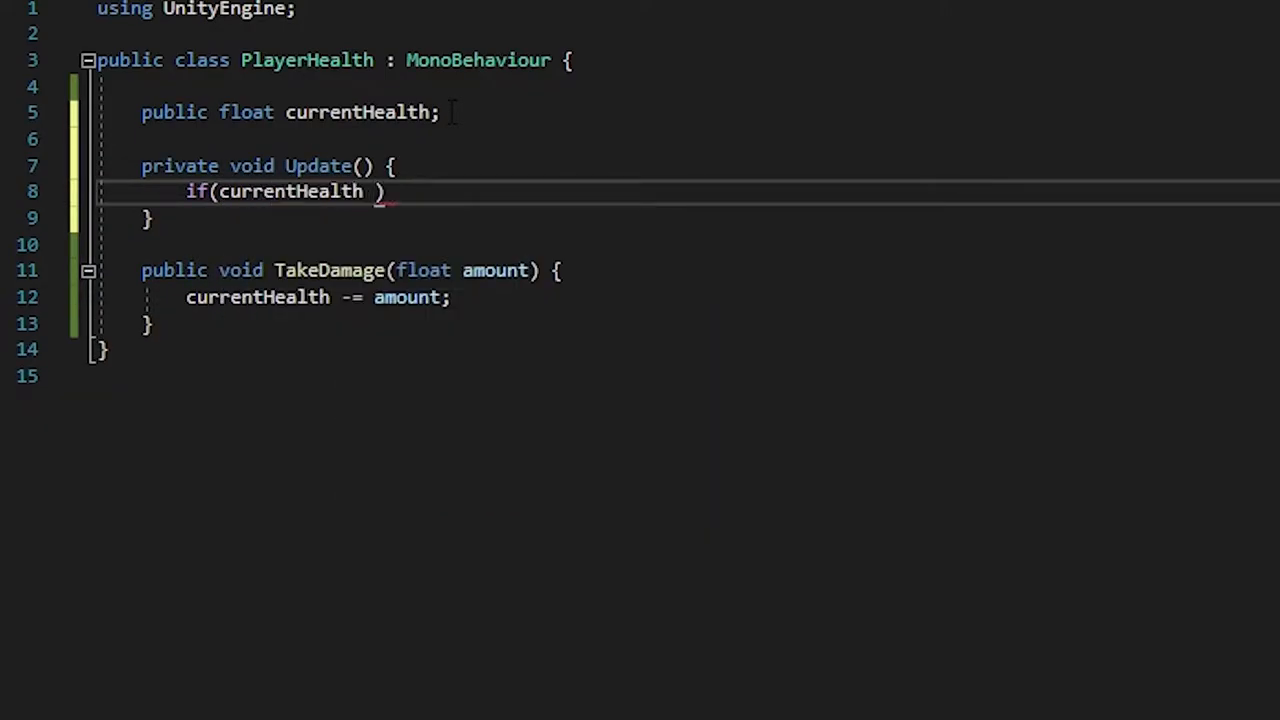
pyautogui.write('<= 0')
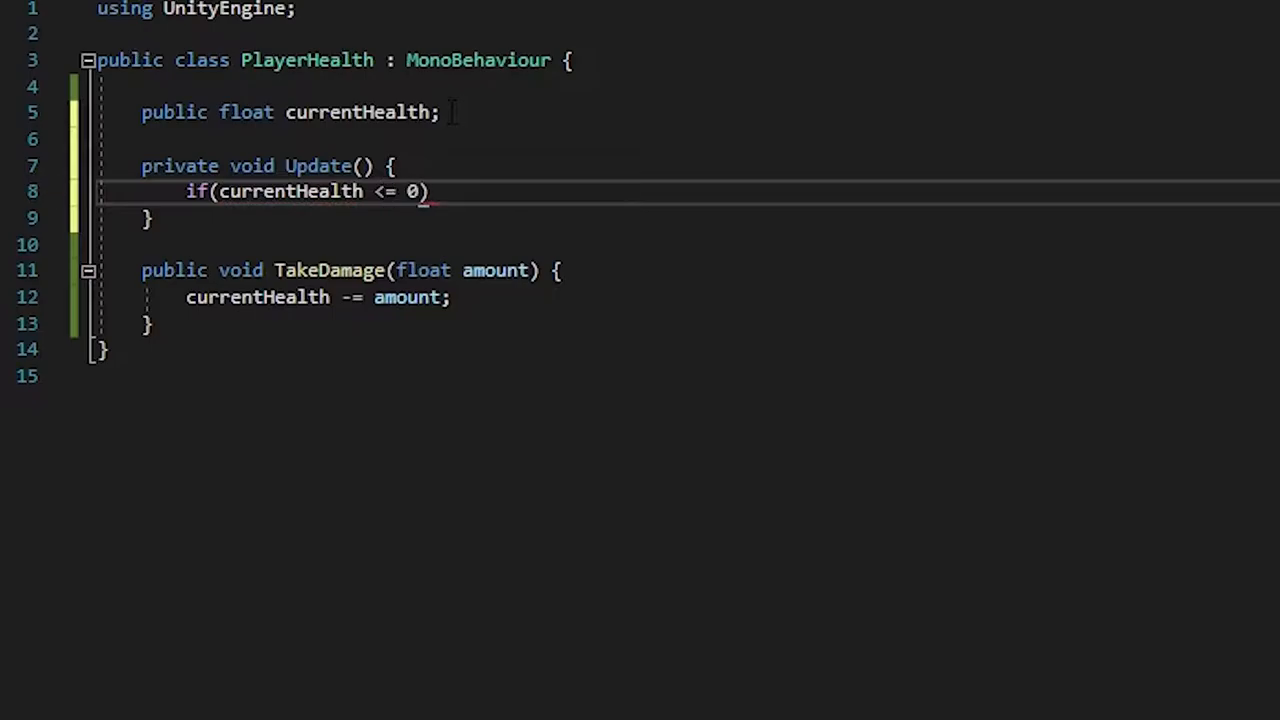
pyautogui.write('{ Destroy')
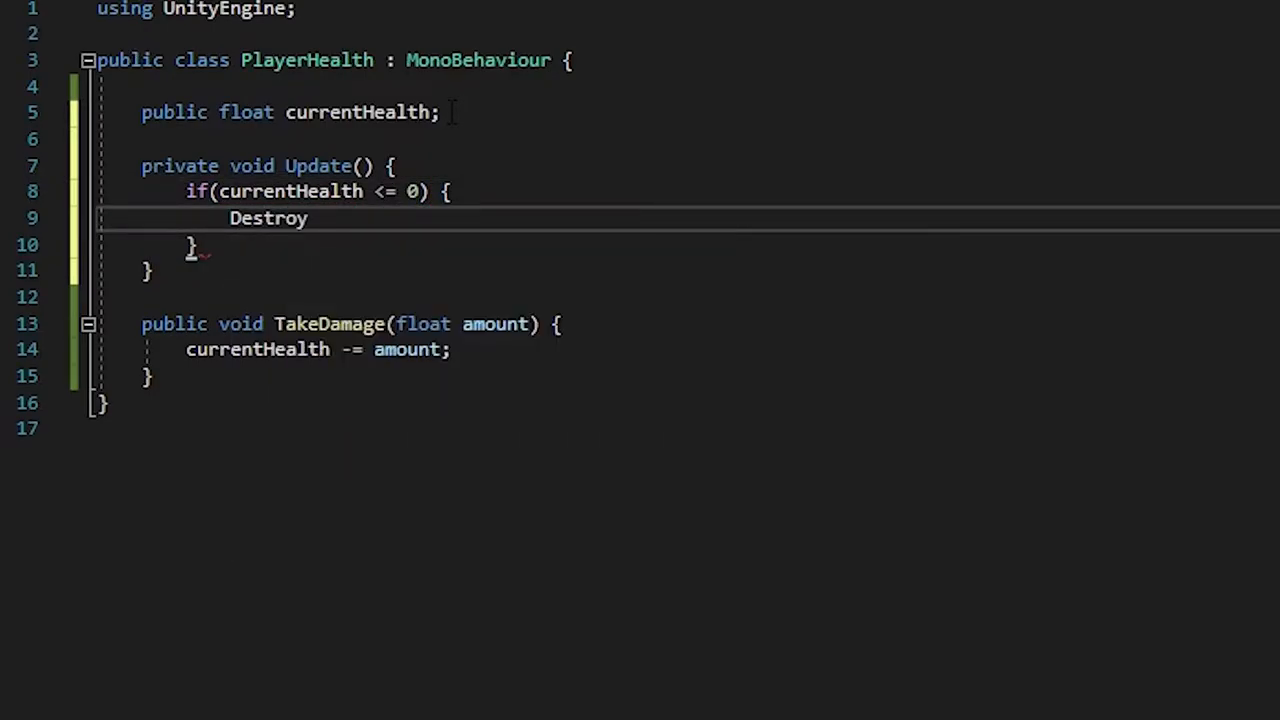
pyautogui.write('(gameObject);')
pyautogui.write('return;')
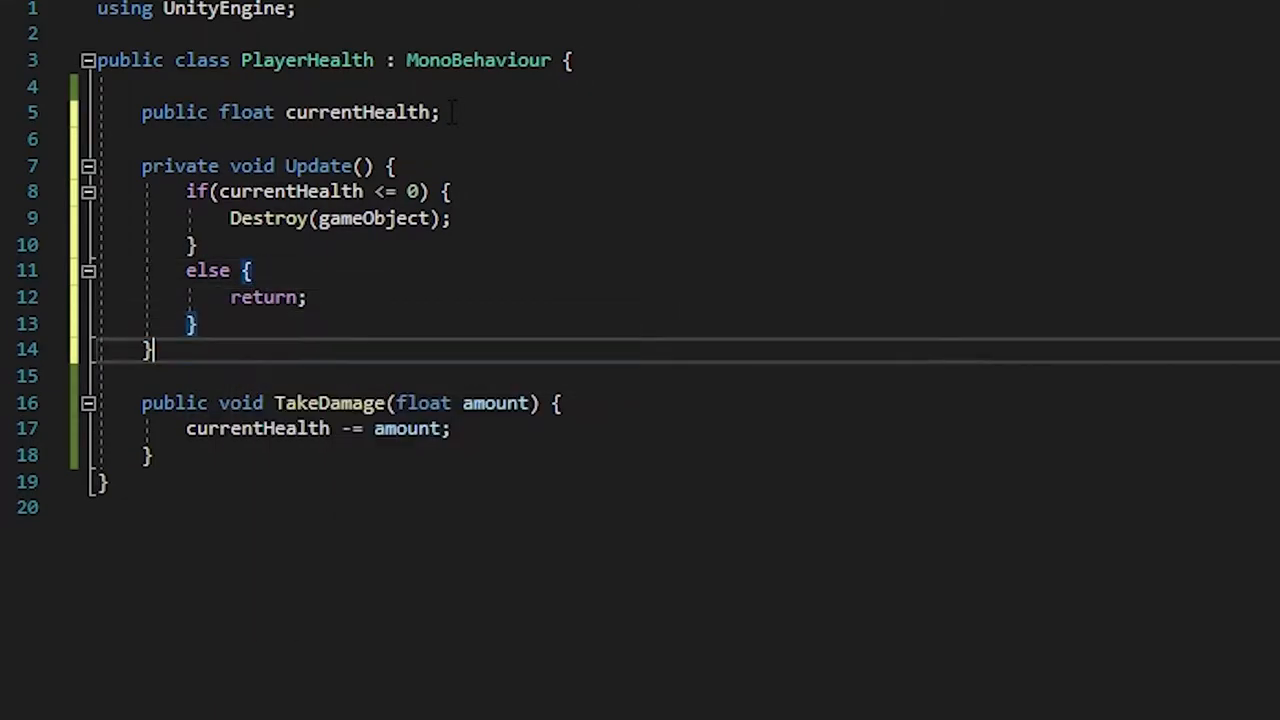
pyautogui.press('Enter')
pyautogui.write('private')
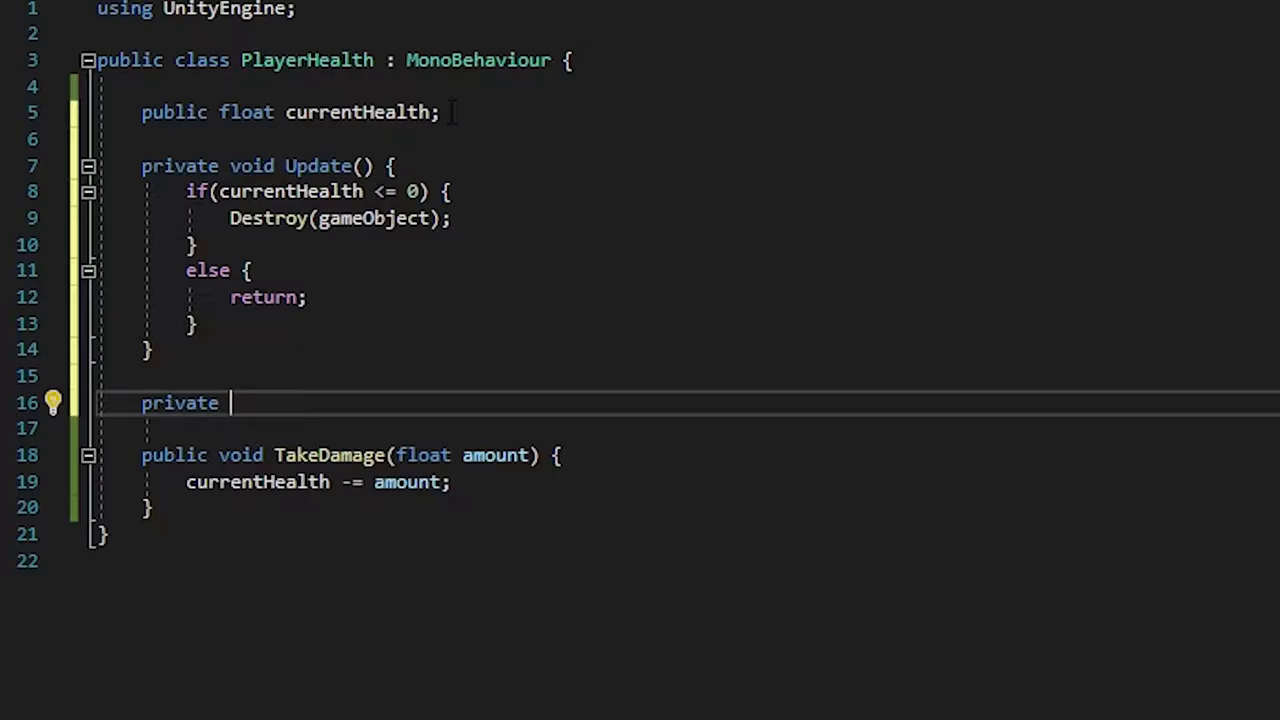
# Step: Add private float GetCurrentHealth() returning currentHealth and use it in Update's death check
pyautogui.write('float Ge')
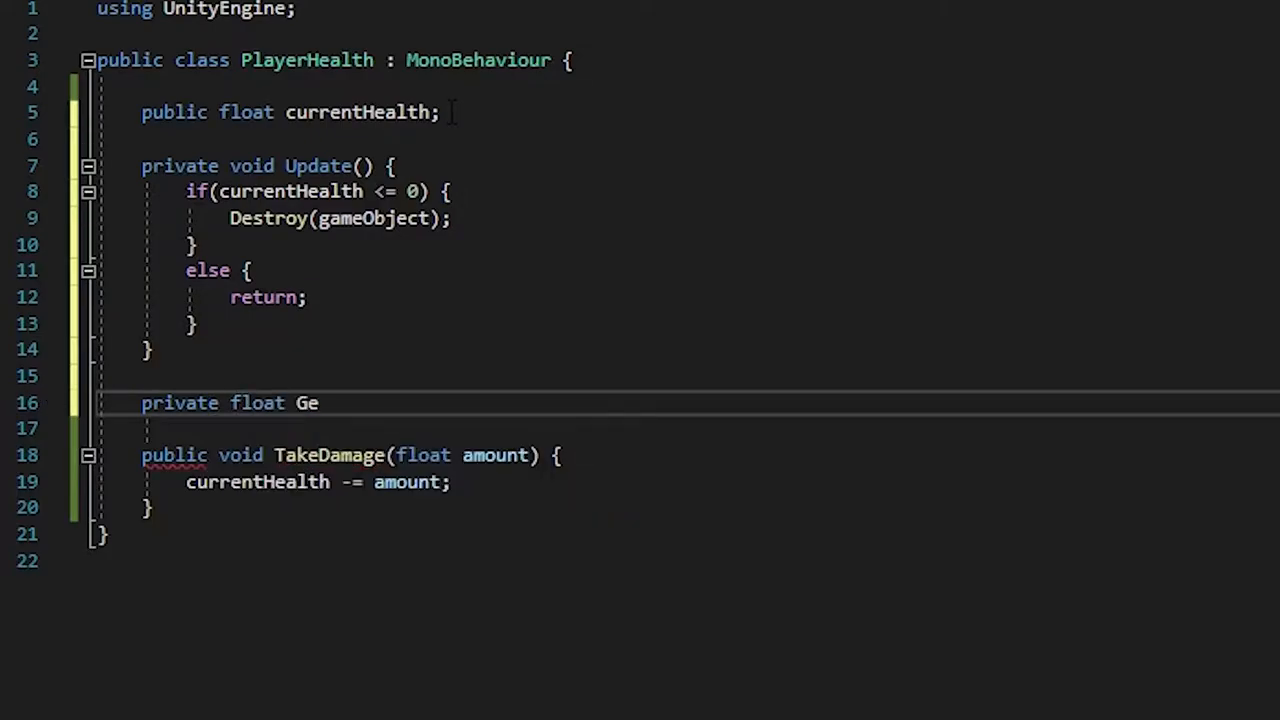
pyautogui.write('tCurrentHealth() {')
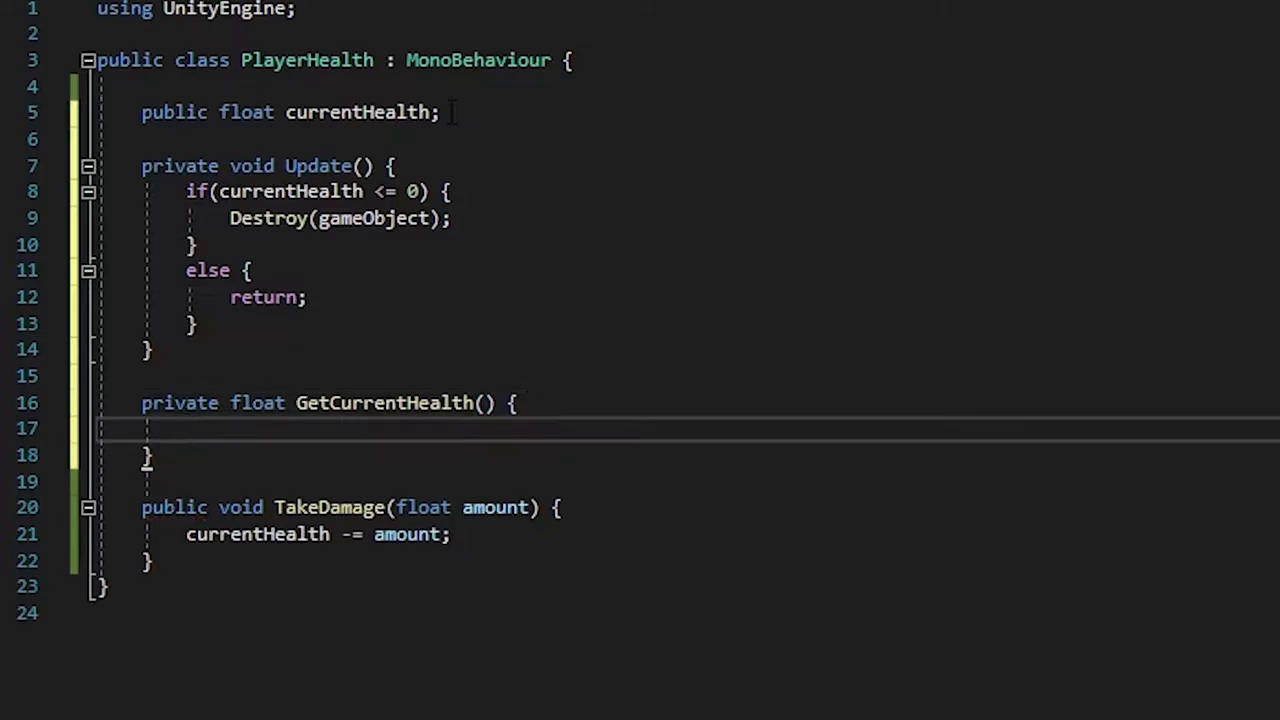
pyautogui.write('return currentHealth;')
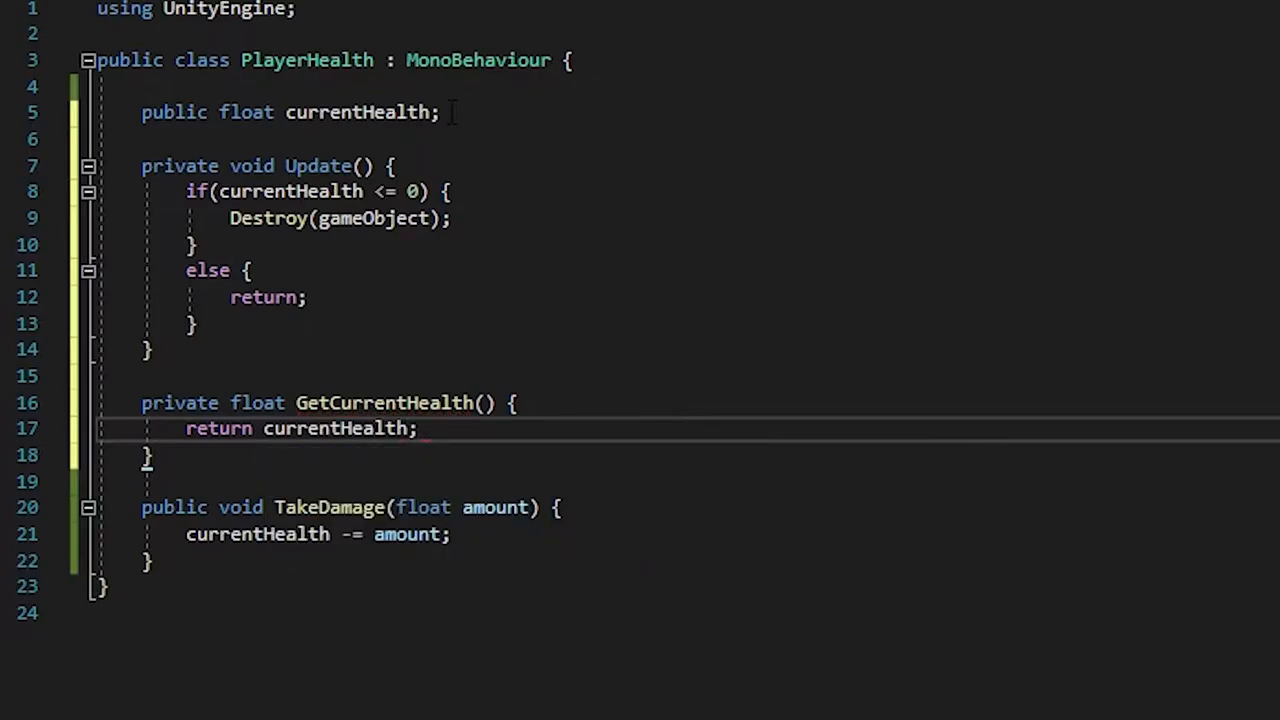
pyautogui.doubleClick(356, 112)
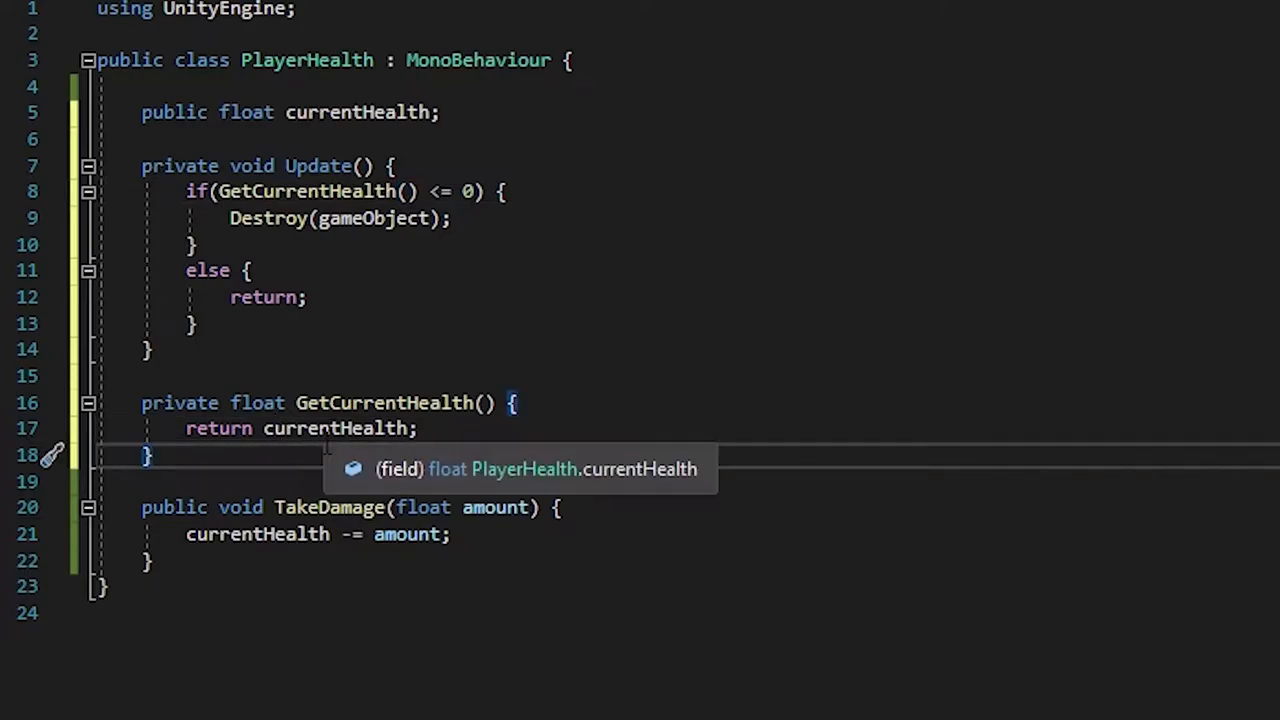
# Step: Write private void SetCurrentHealth(float amount) setting currentHealth = amount, then begin a public field
pyautogui.write('privaet')
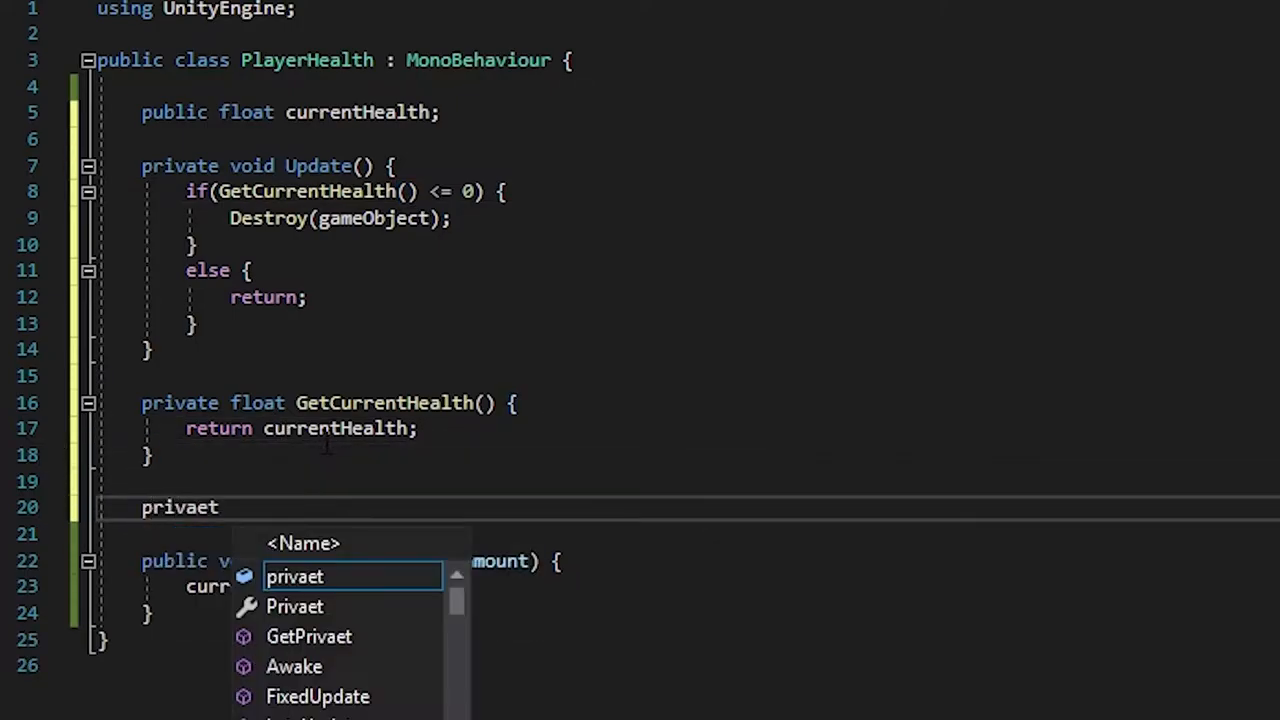
pyautogui.write('private void Se')
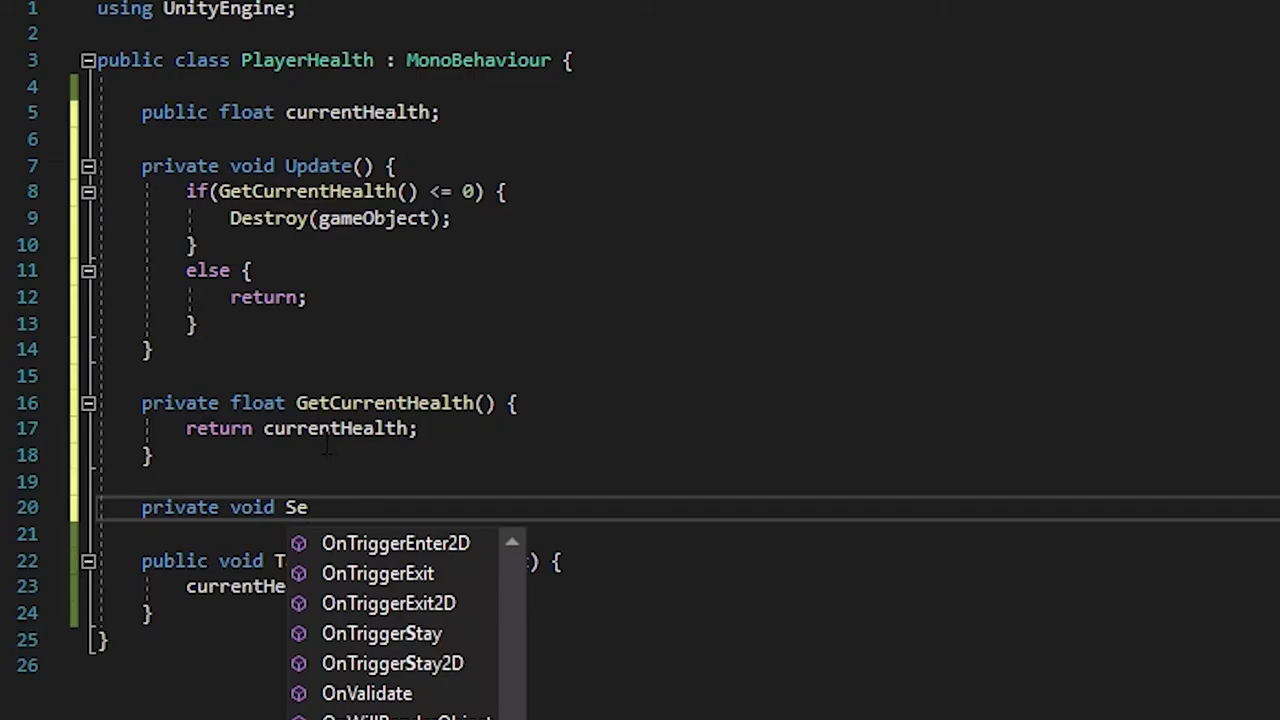
pyautogui.write('tCurrentHealth(')
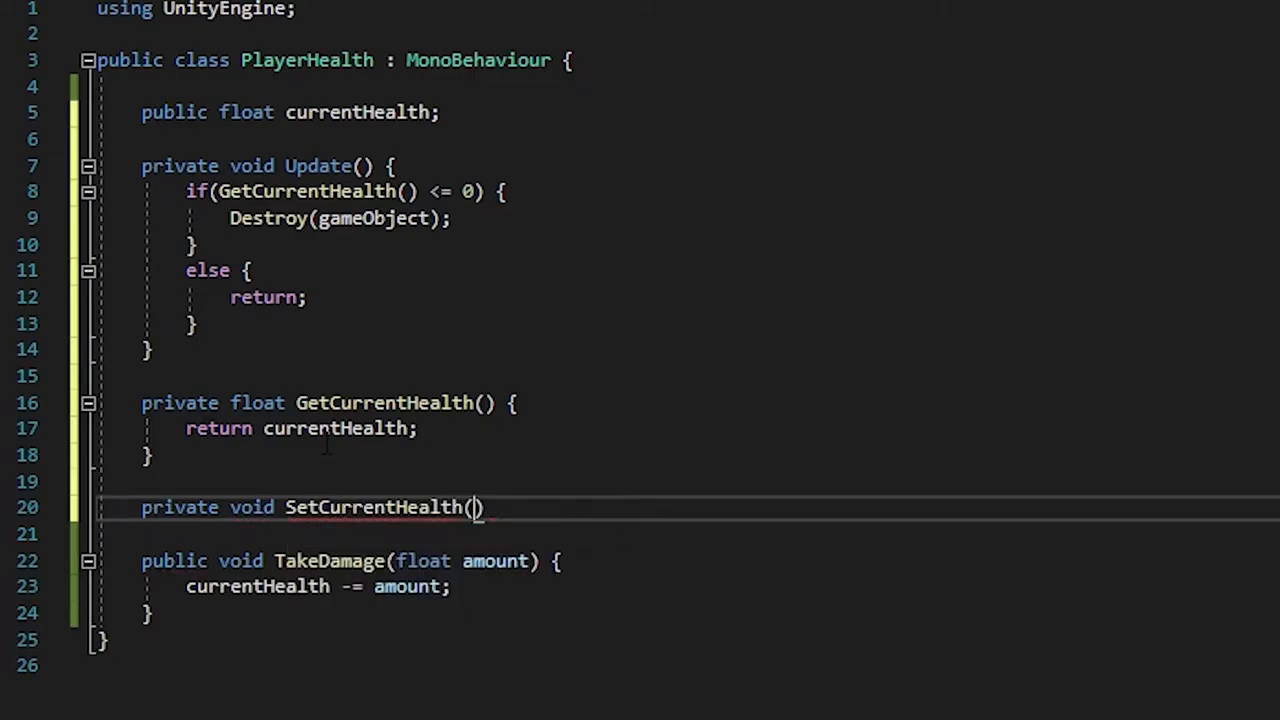
pyautogui.write('float')
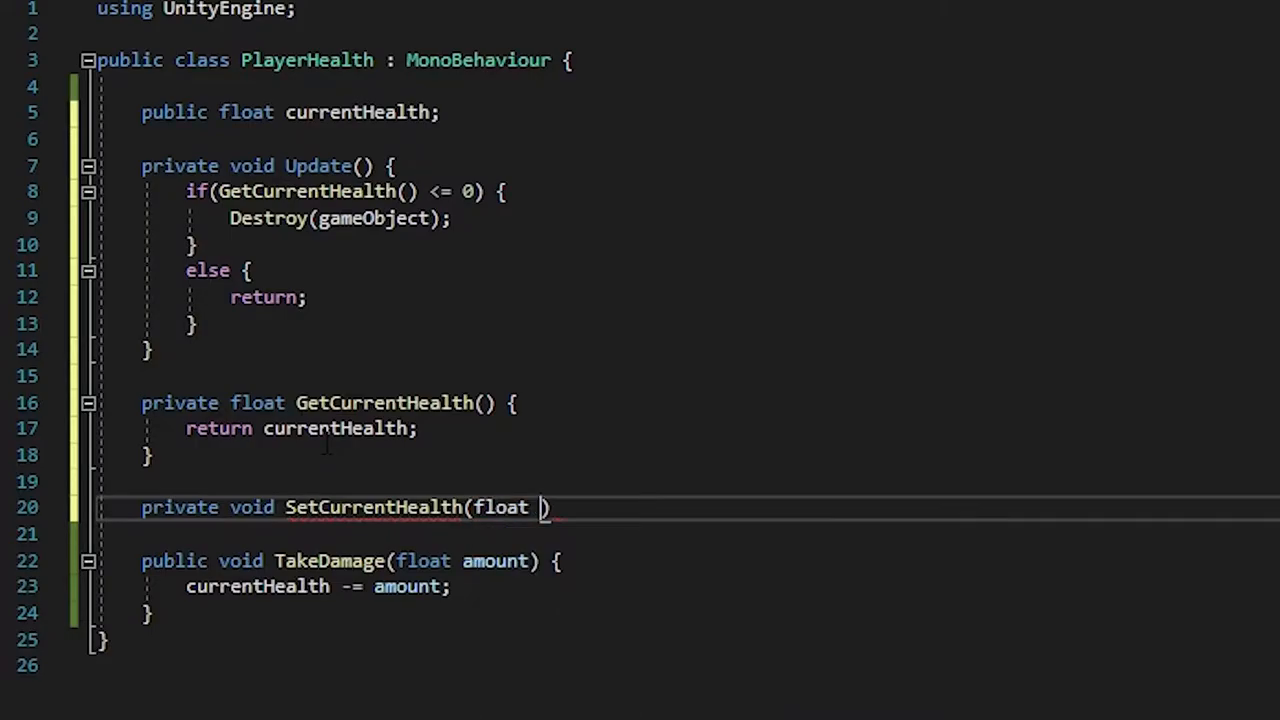
pyautogui.write('amount) {')
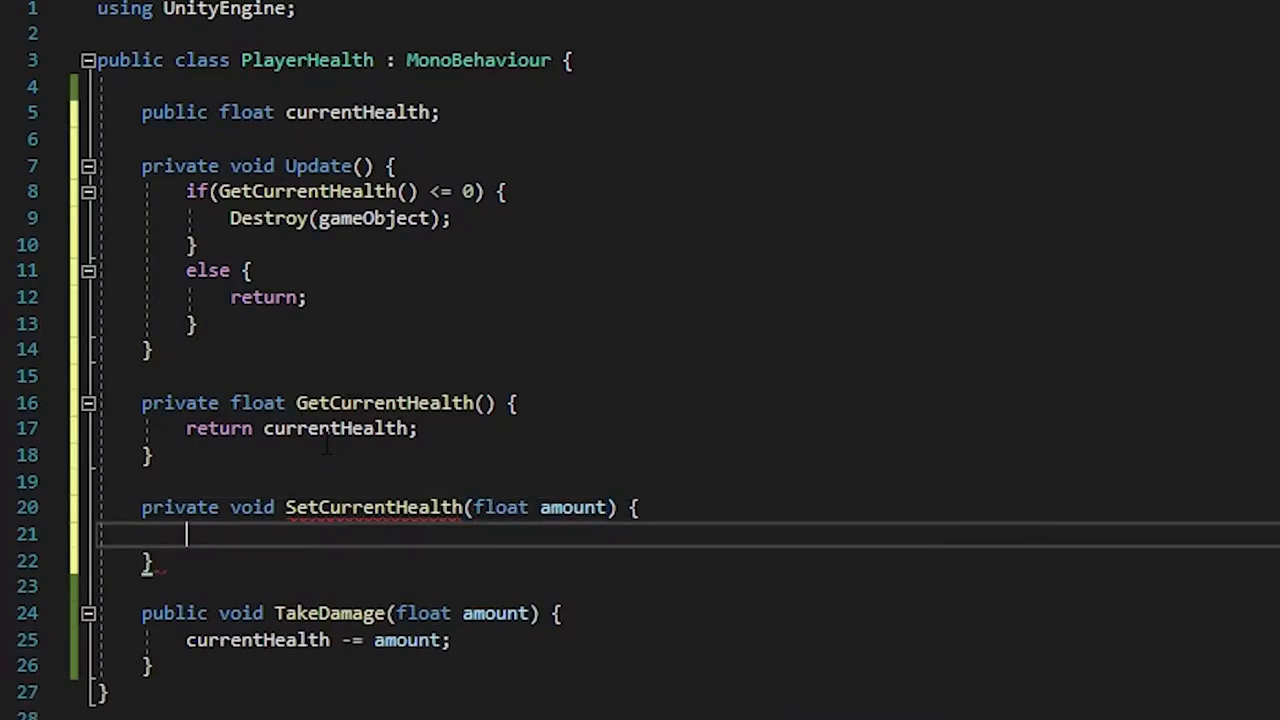
pyautogui.write('currentHealth')
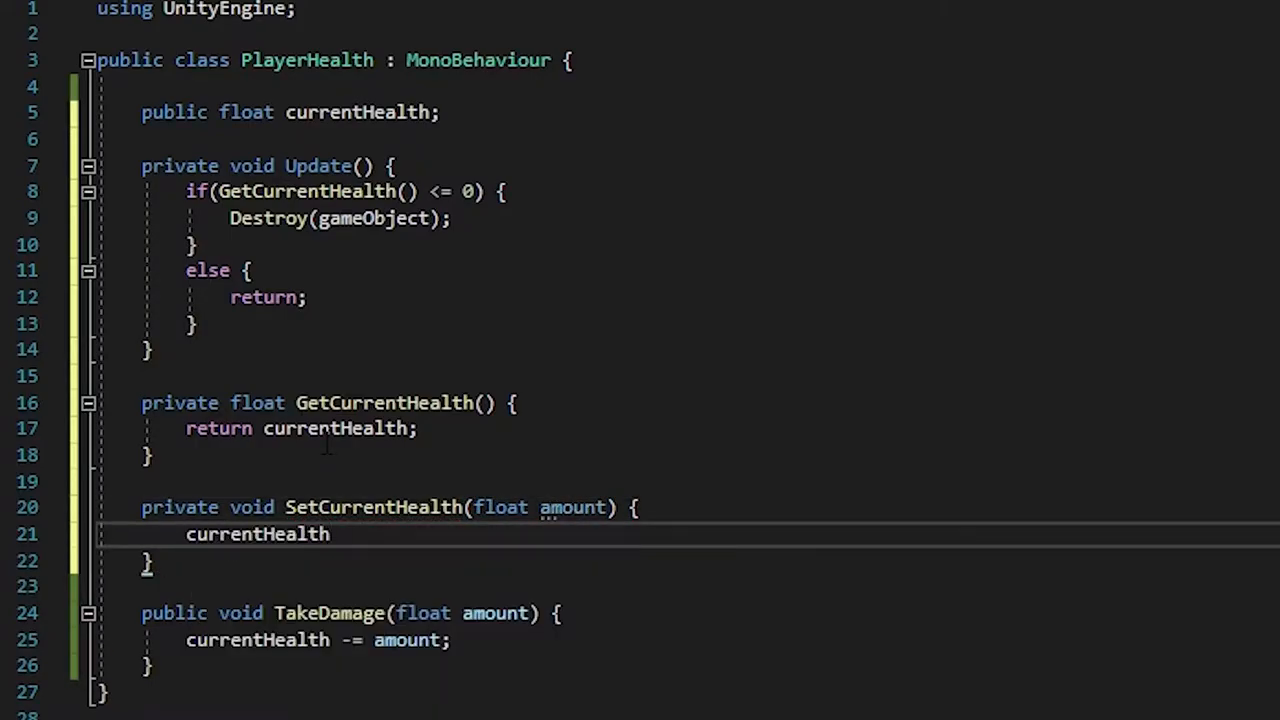
pyautogui.write('= amount;')
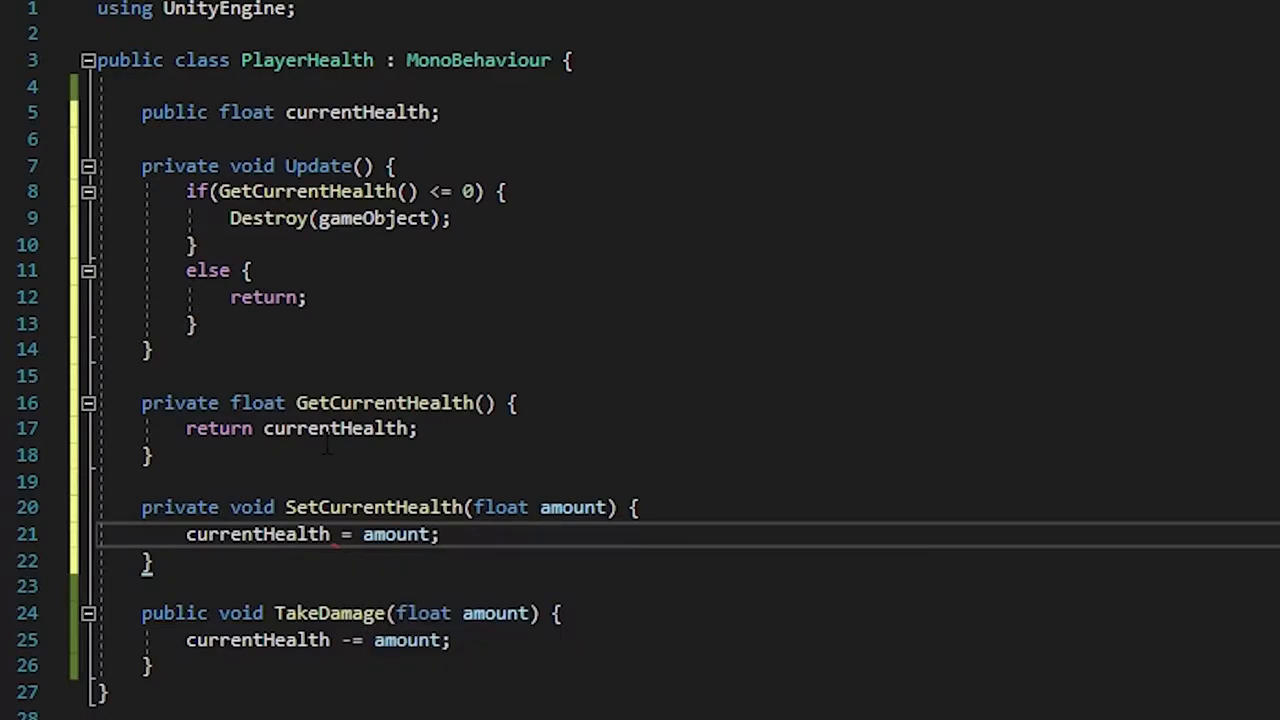
pyautogui.write('public float start H')
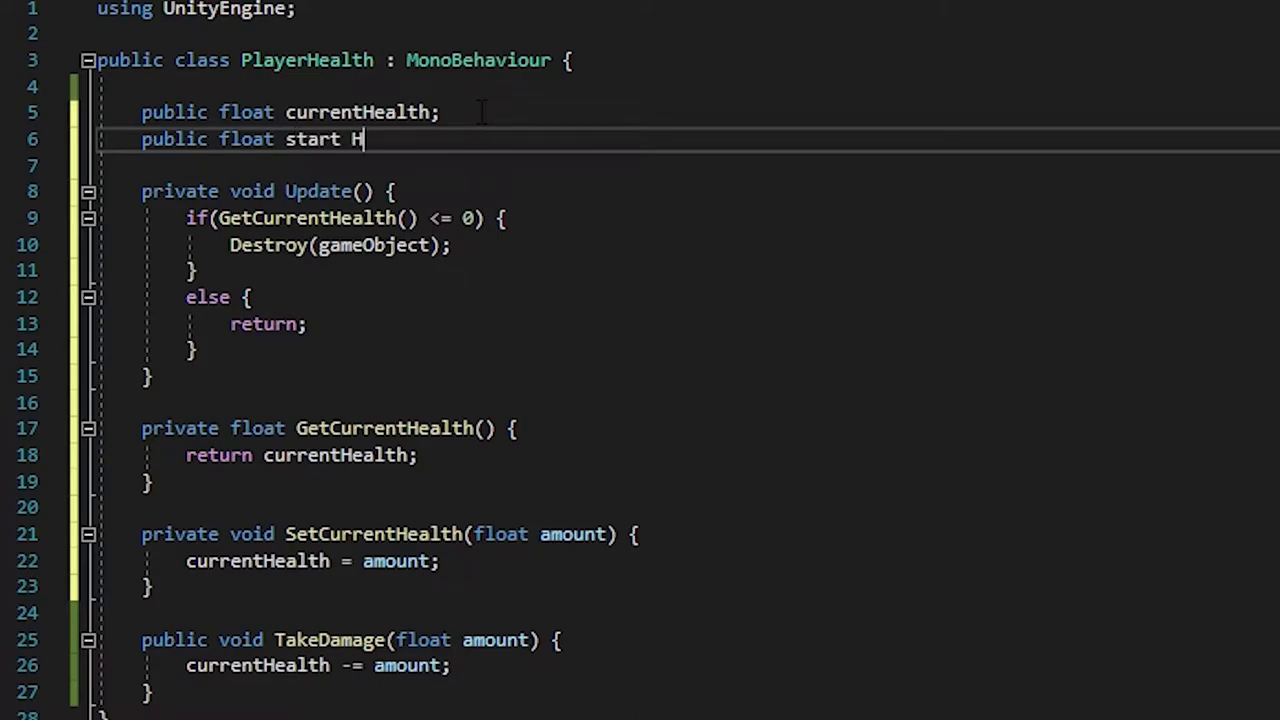
# Step: Finish the public float startHealth field and begin private void Start() above Update
pyautogui.write('ealth;')
pyautogui.write('private void Star')
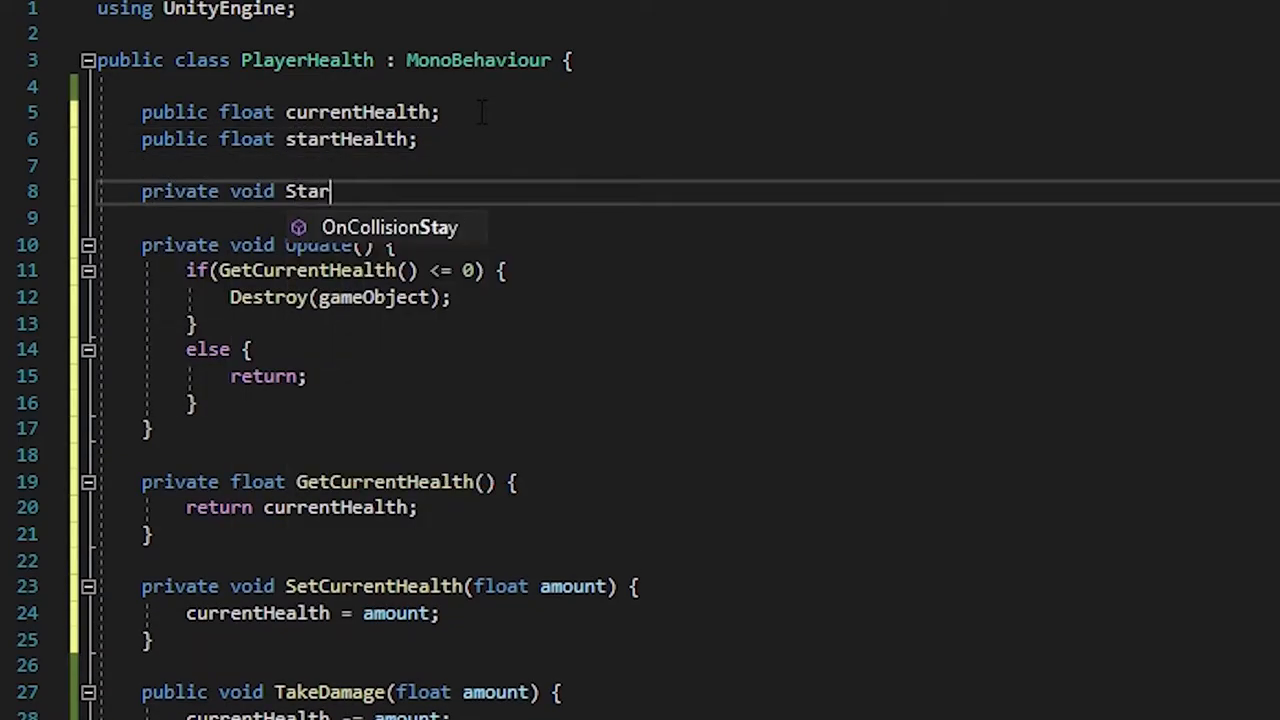
pyautogui.write('t() {')
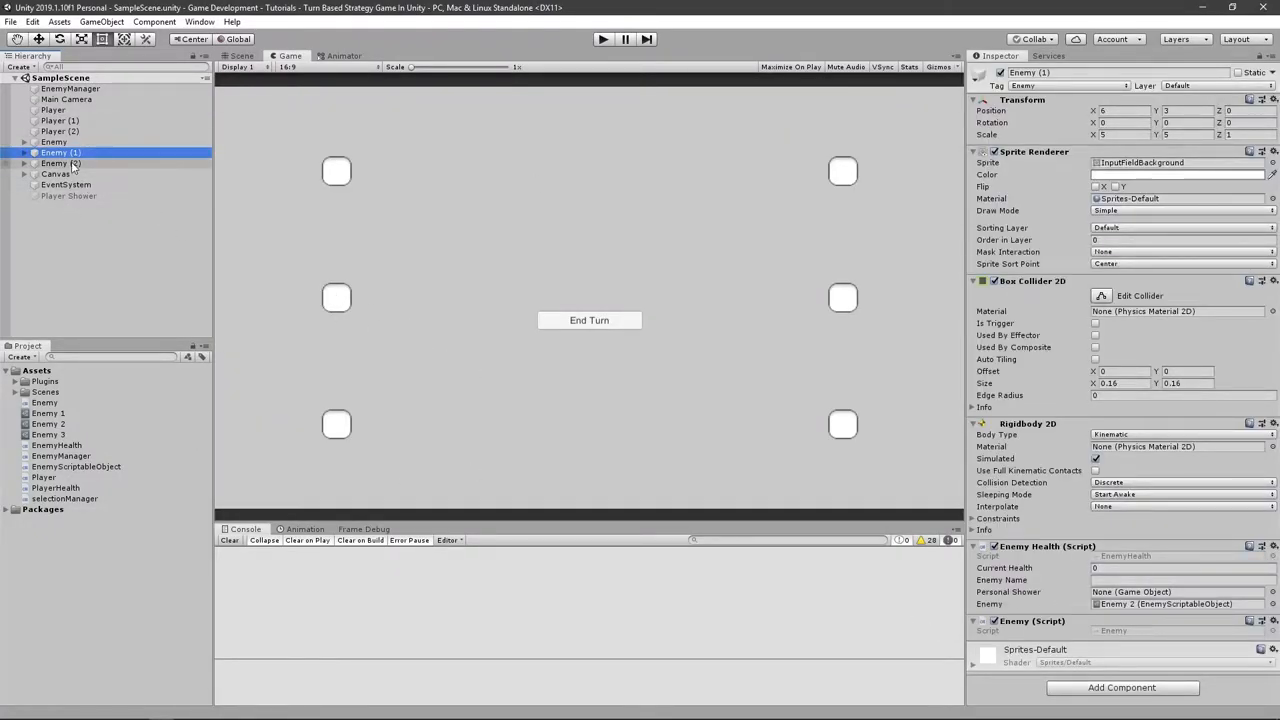
# Step: Give Player's Player Health component a Start Health of 30
pyautogui.click(52, 110)
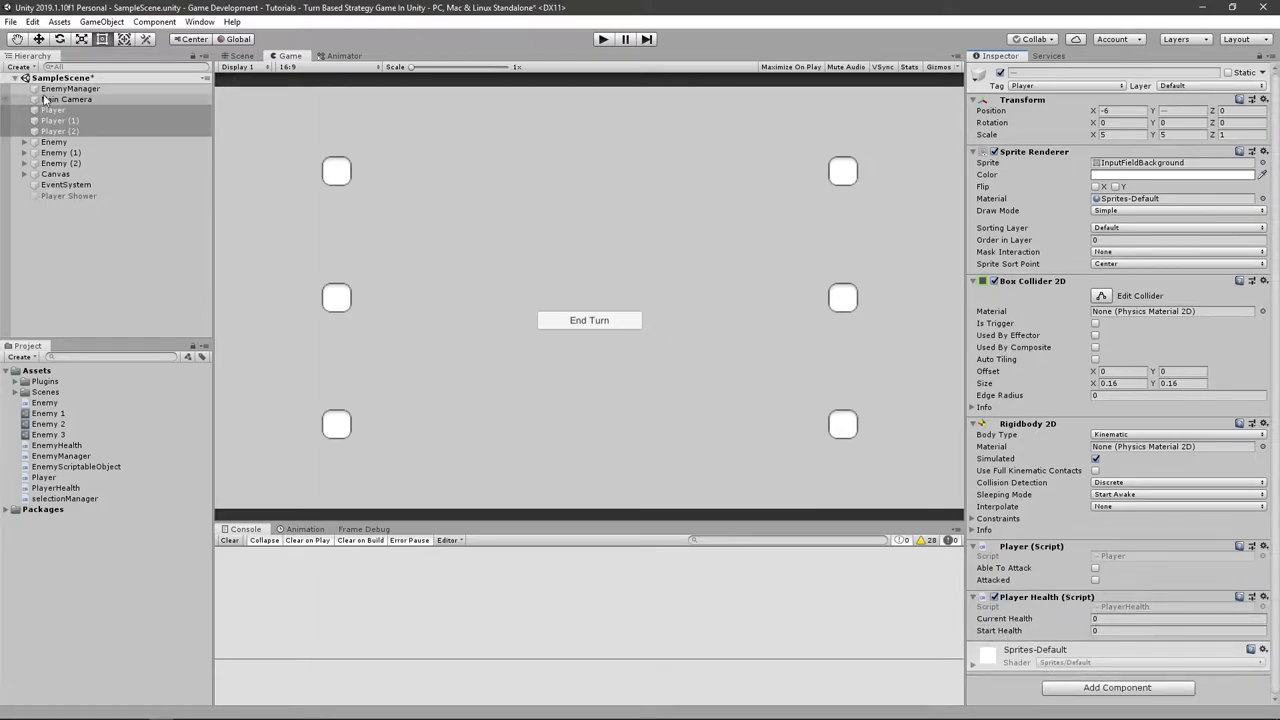
pyautogui.click(54, 110)
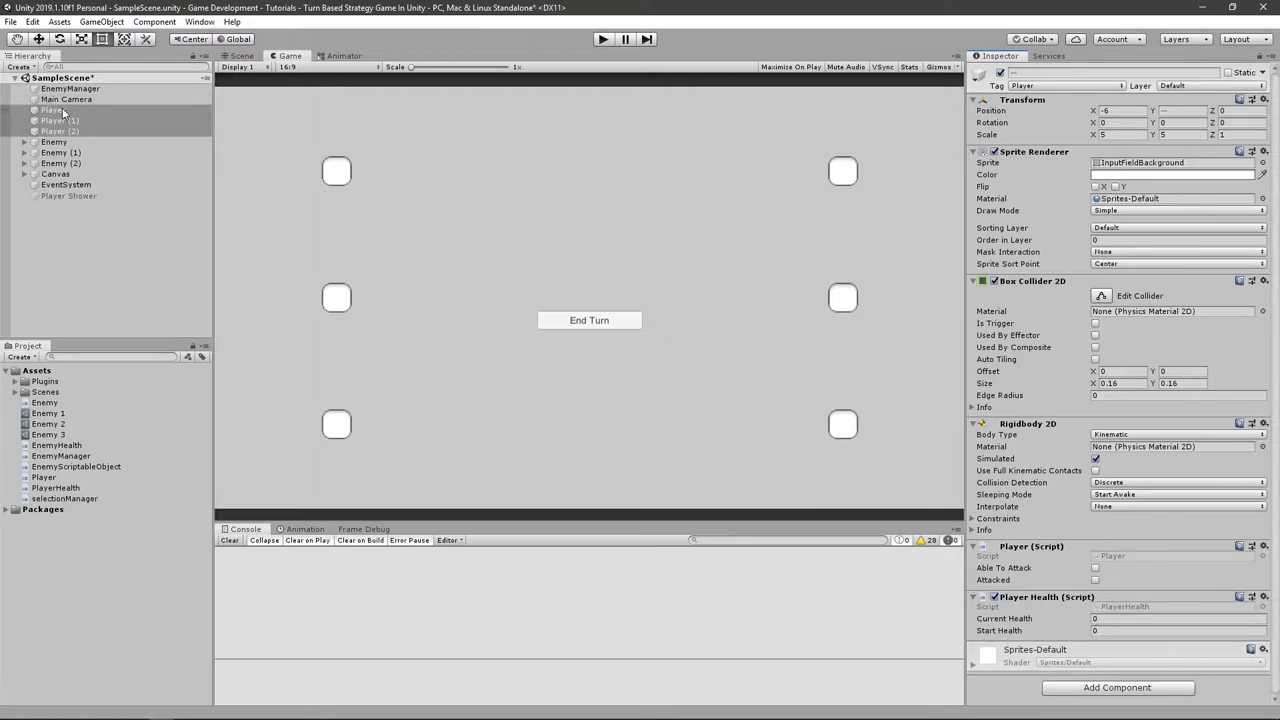
pyautogui.click(52, 110)
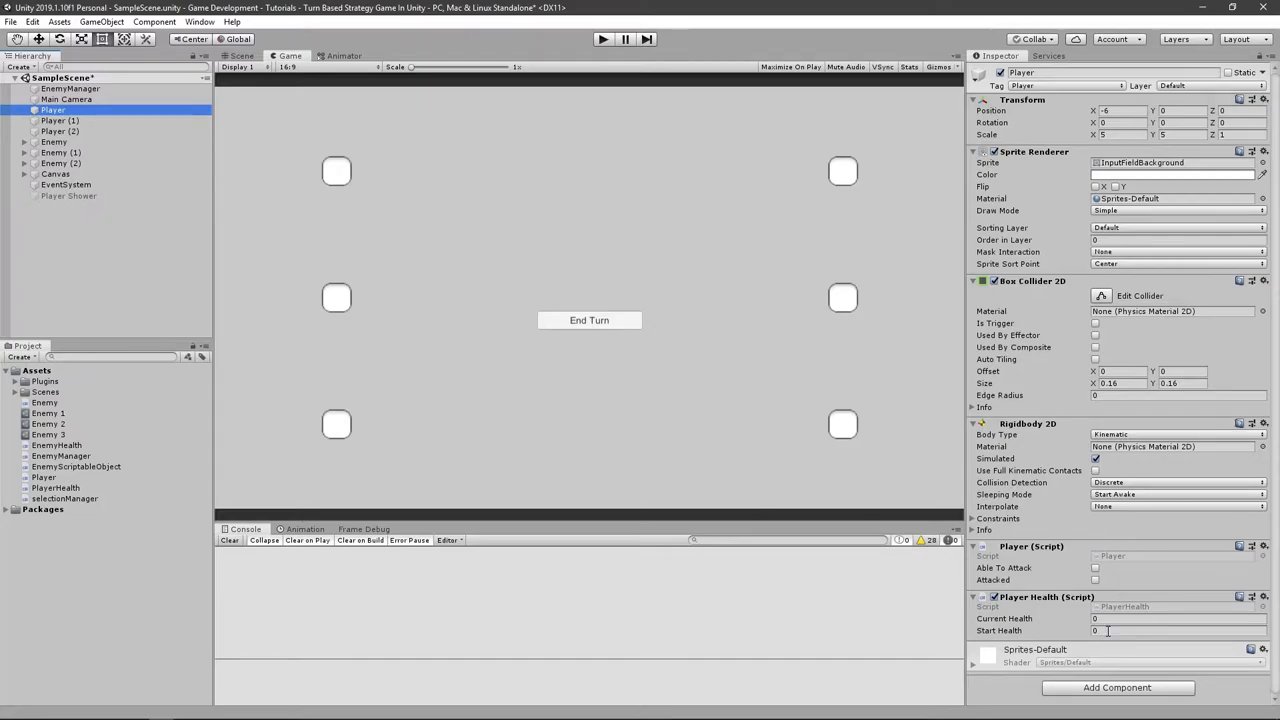
pyautogui.write('30')
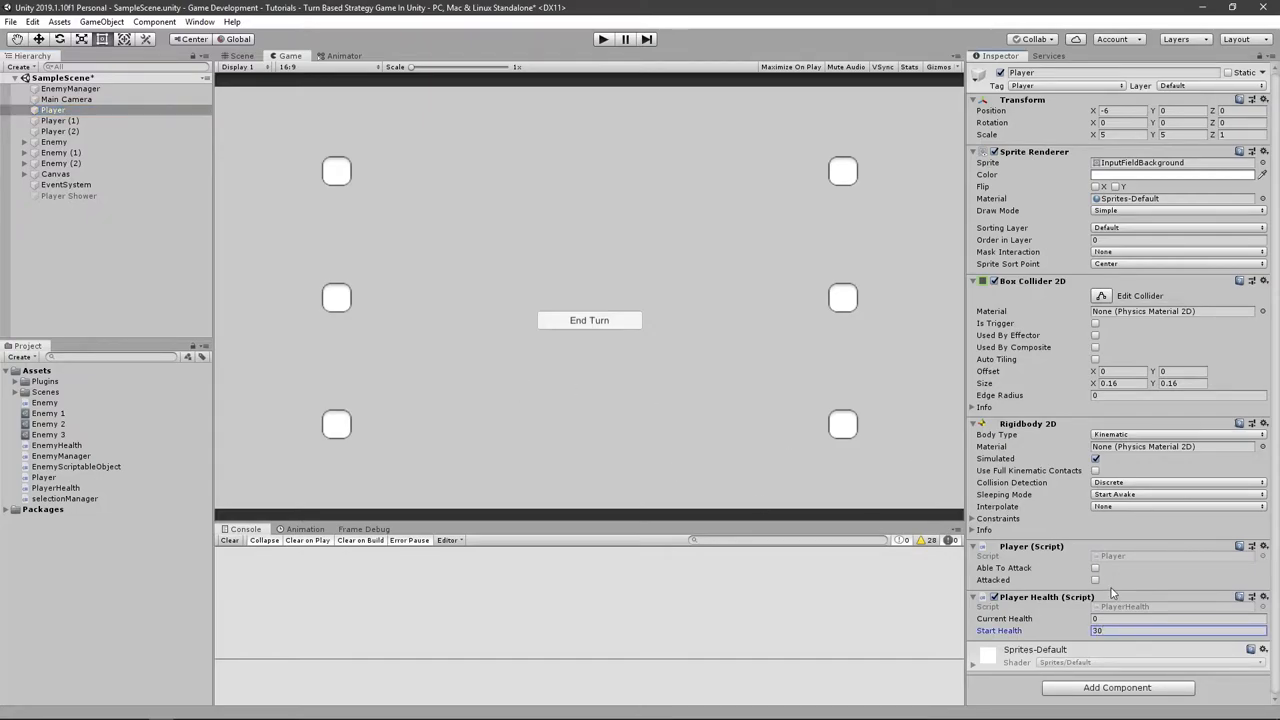
# Step: Give Player (2)'s Player Health component a Start Health of 50
pyautogui.click(60, 120)
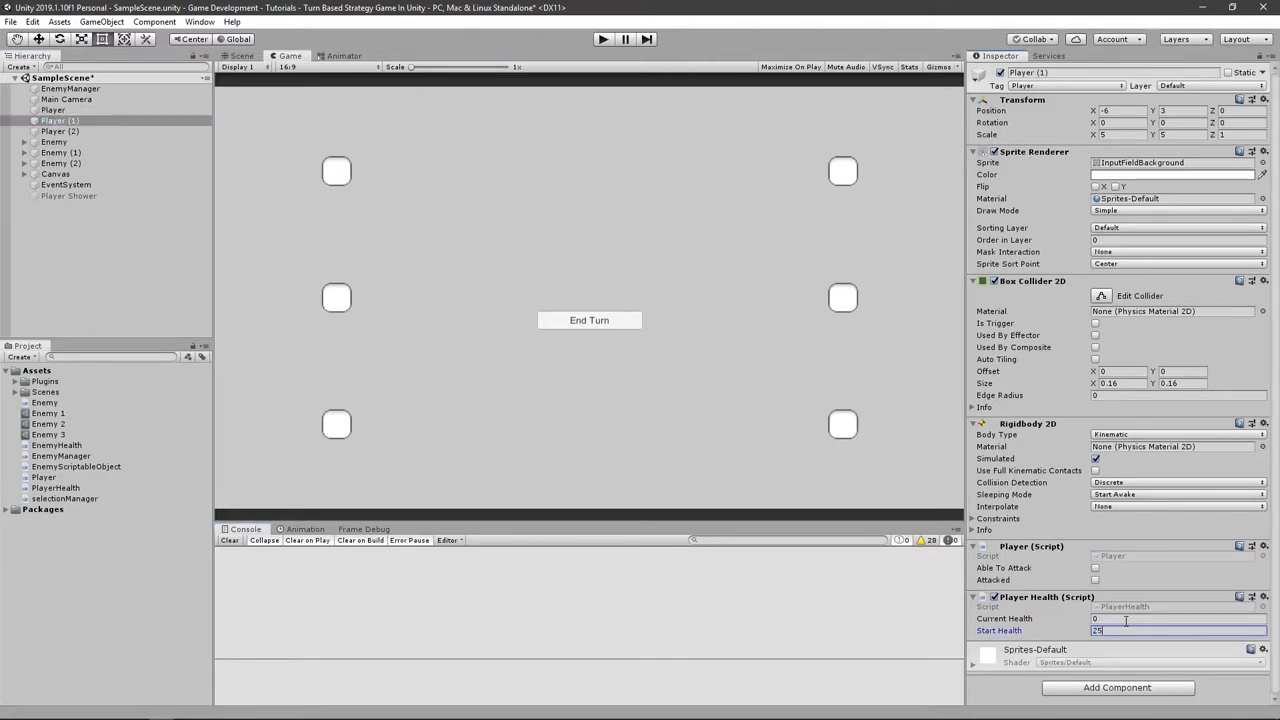
pyautogui.click(60, 132)
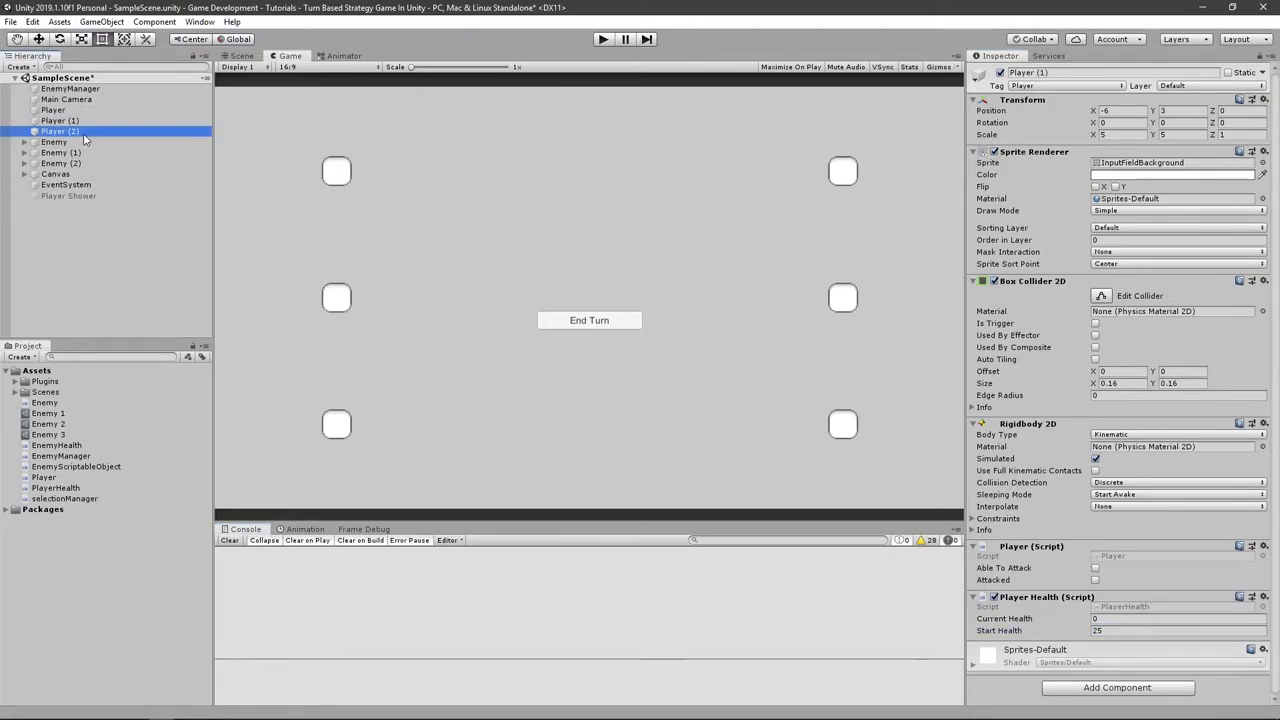
pyautogui.click(60, 132)
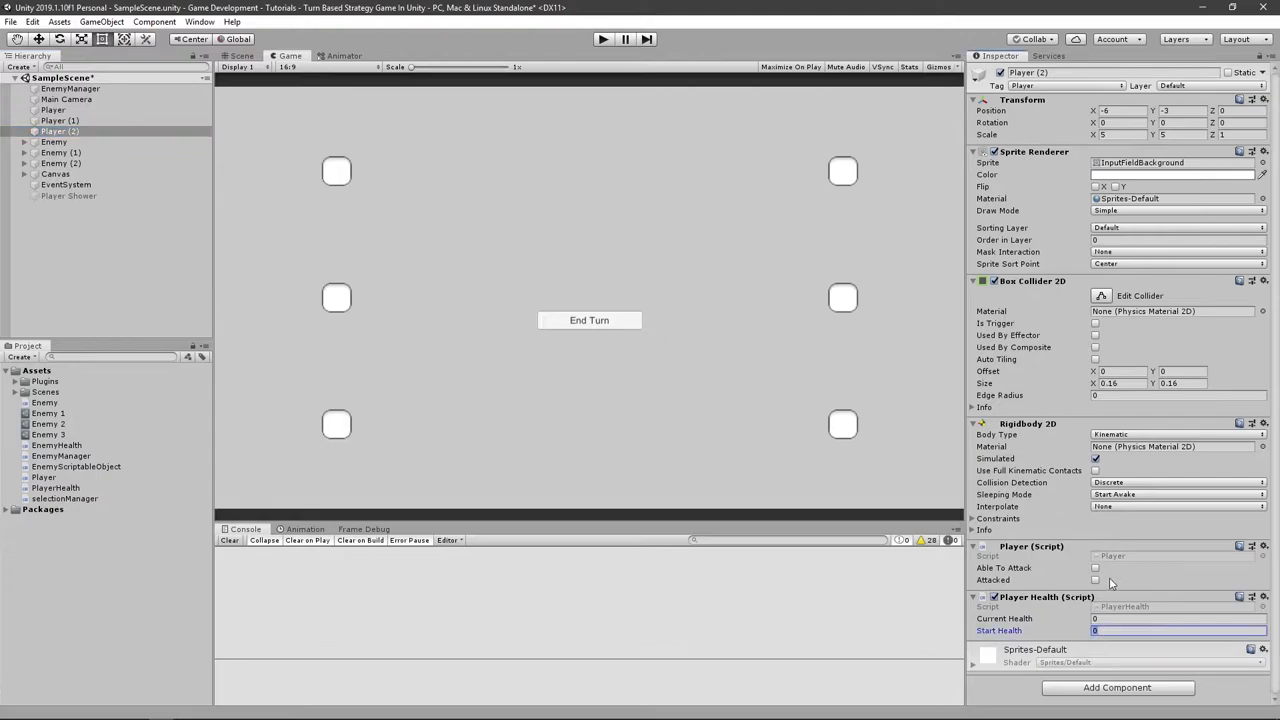
pyautogui.write('50')
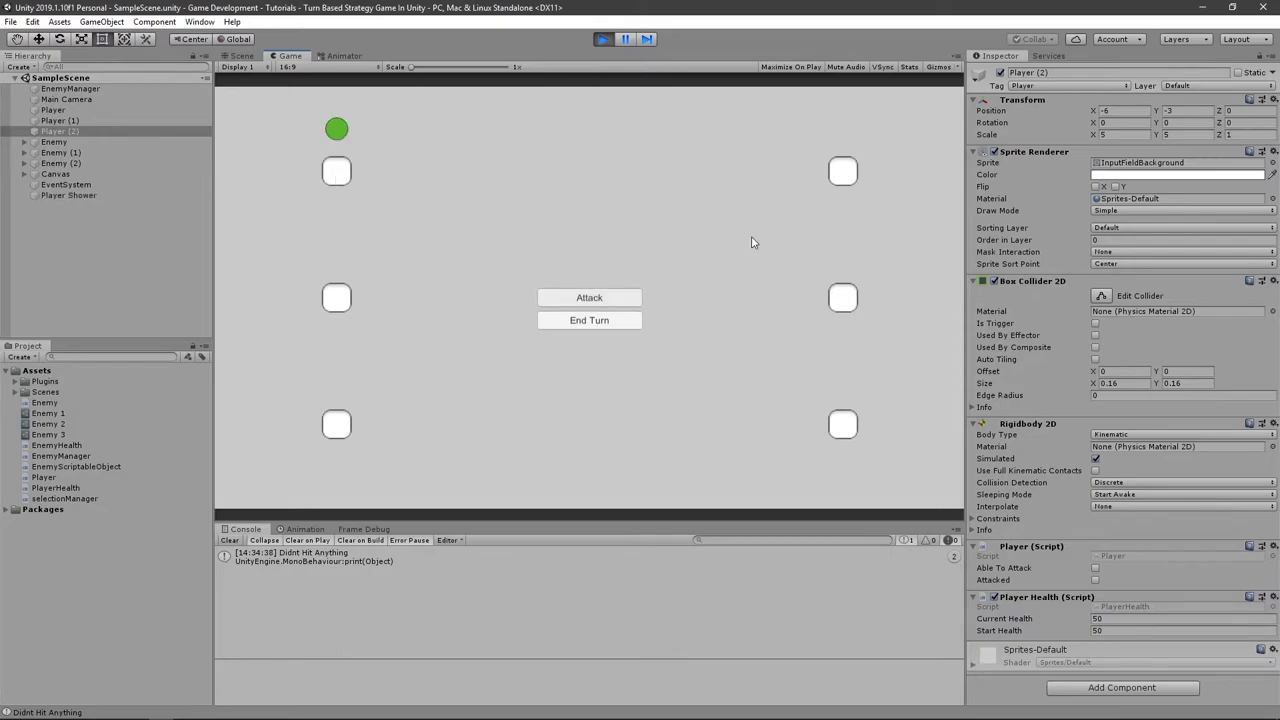
# Step: Attack in play mode, then inspect Enemy (1) and the Enemy 2 and Enemy 3 (damage 50) assets
pyautogui.click(588, 320)
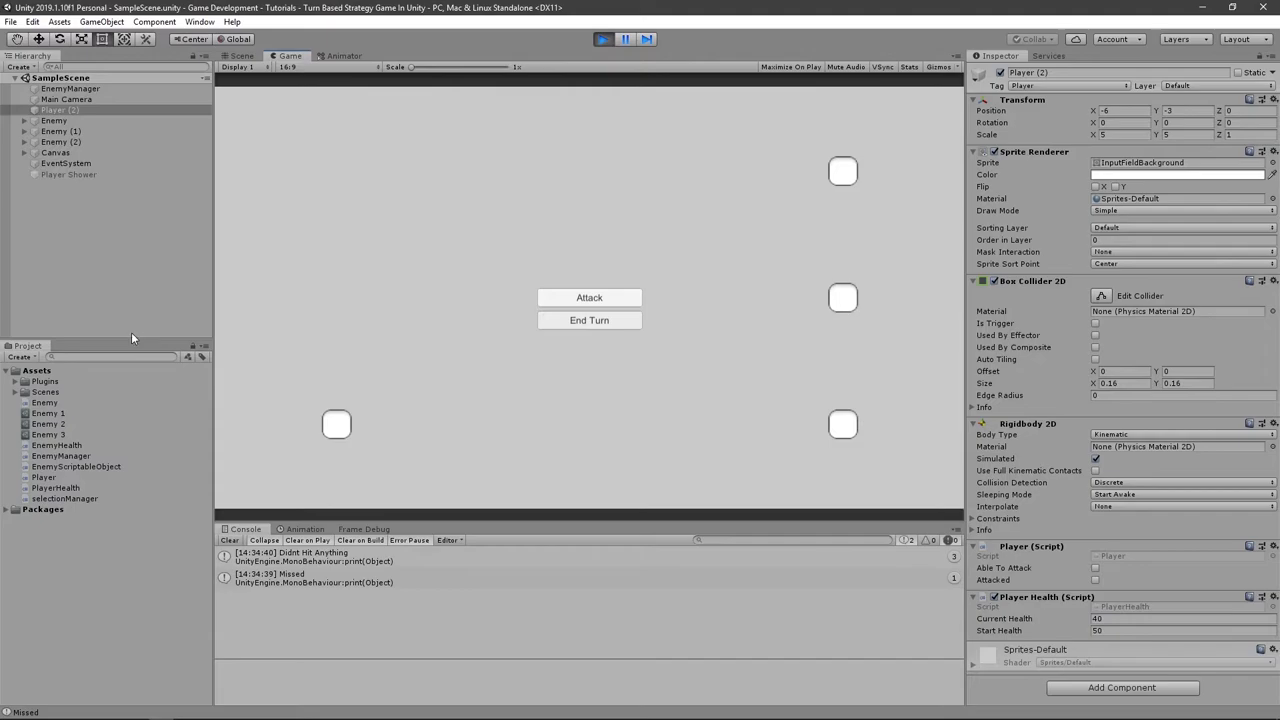
pyautogui.click(56, 132)
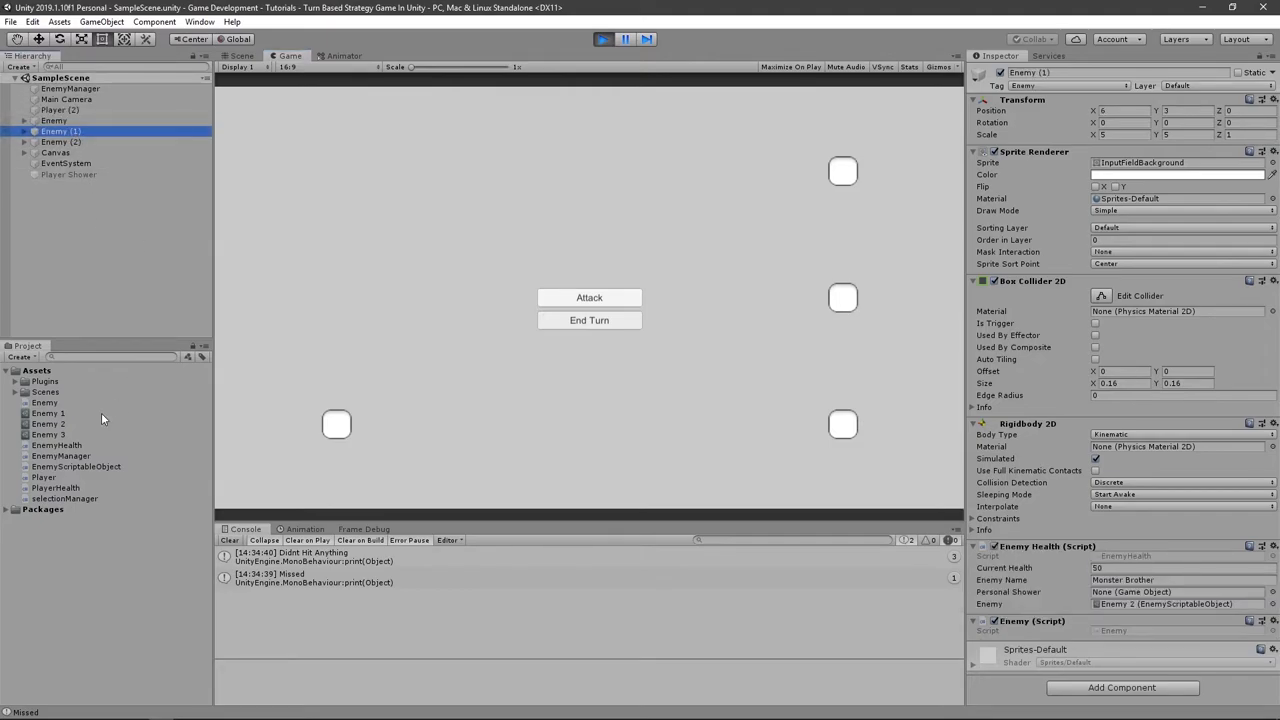
pyautogui.click(48, 424)
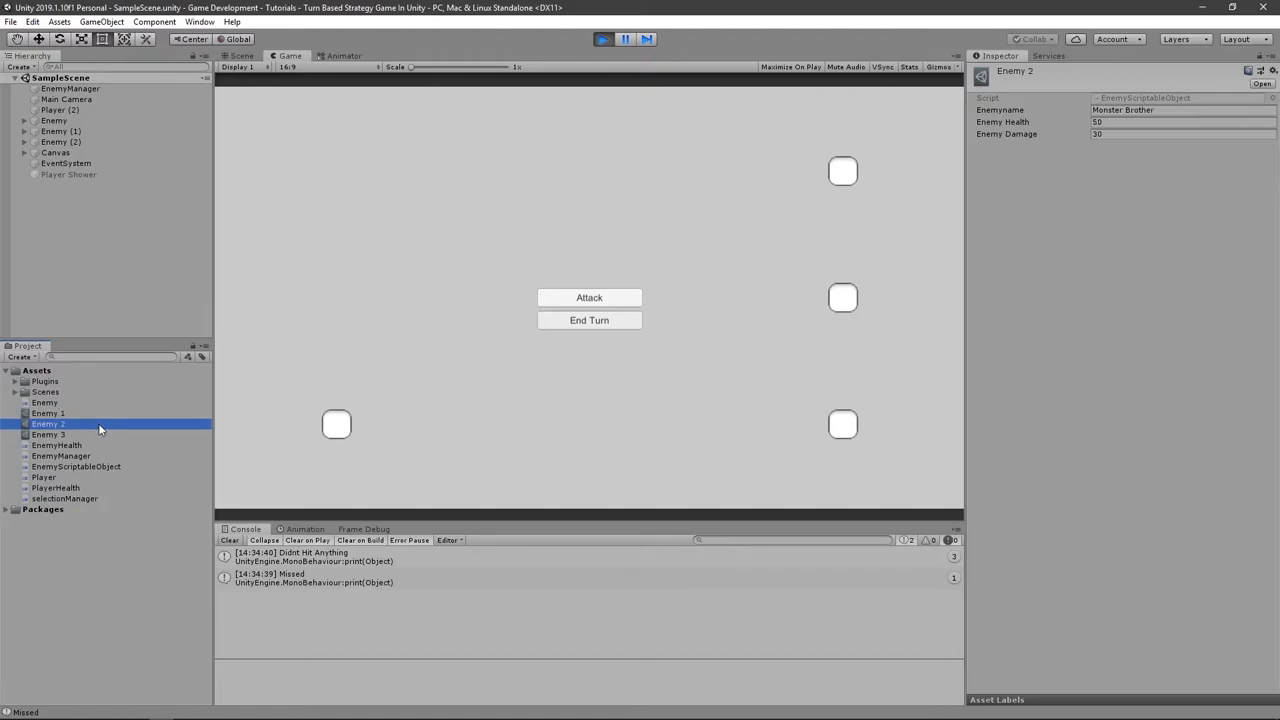
pyautogui.click(48, 434)
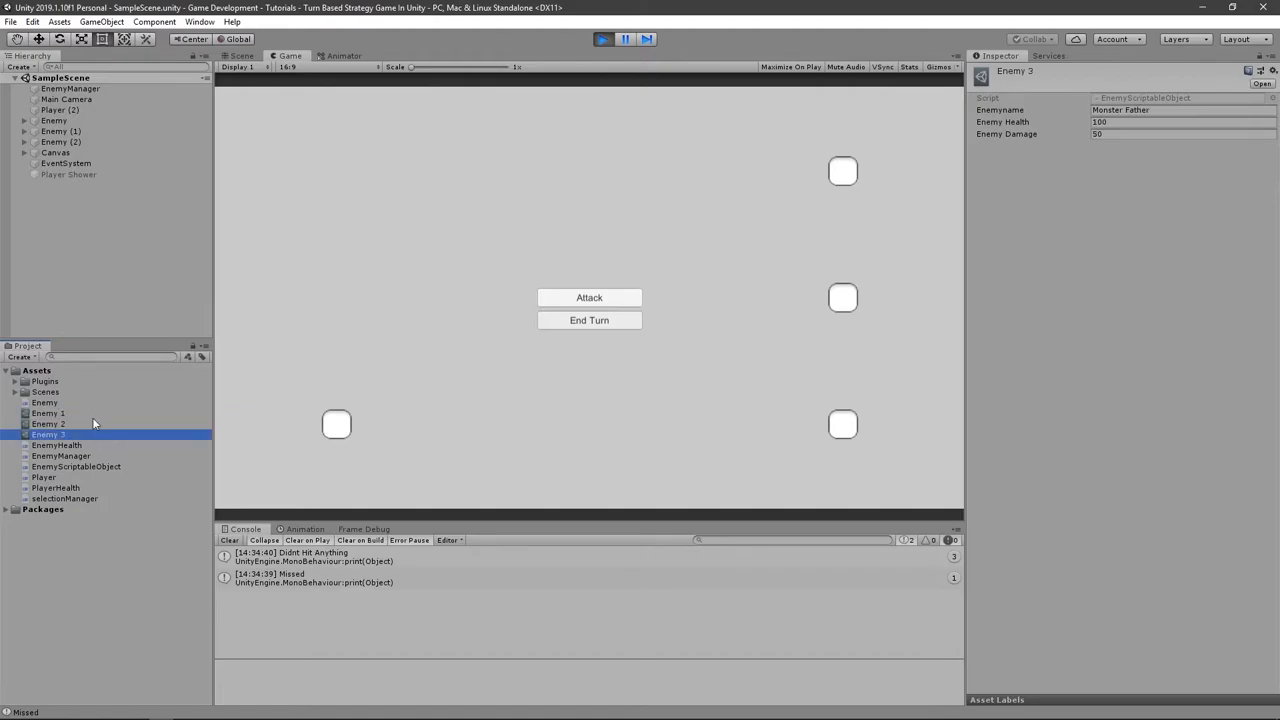